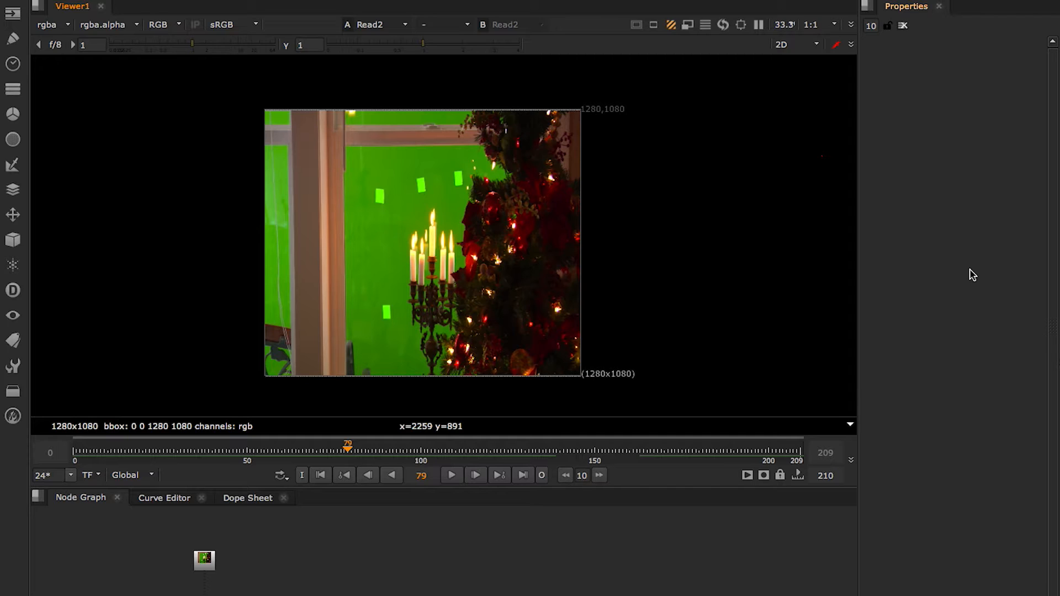
mouse_move(616, 263)
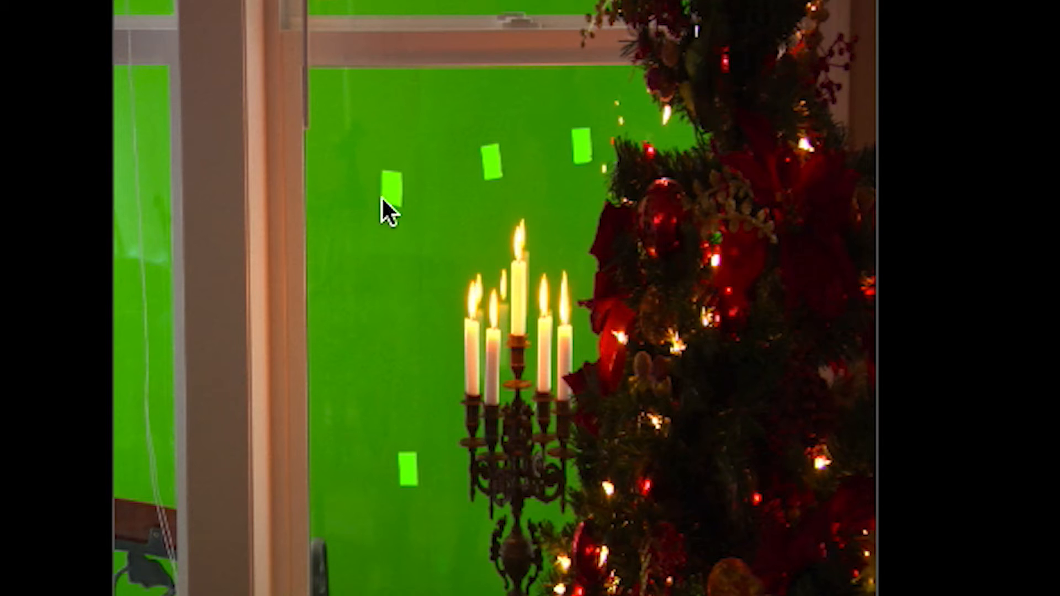
mouse_move(497, 172)
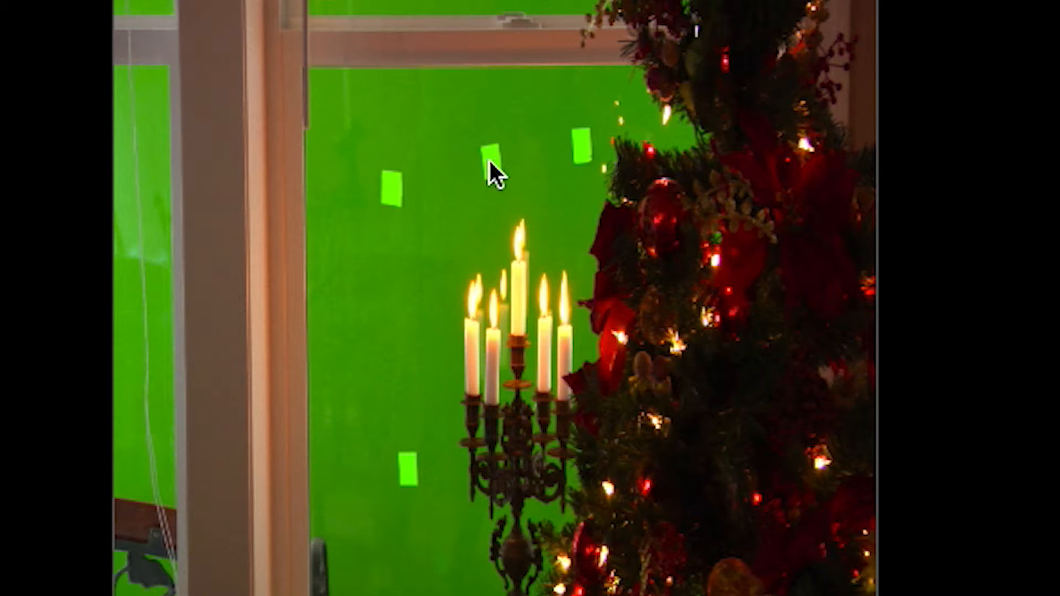
mouse_move(538, 172)
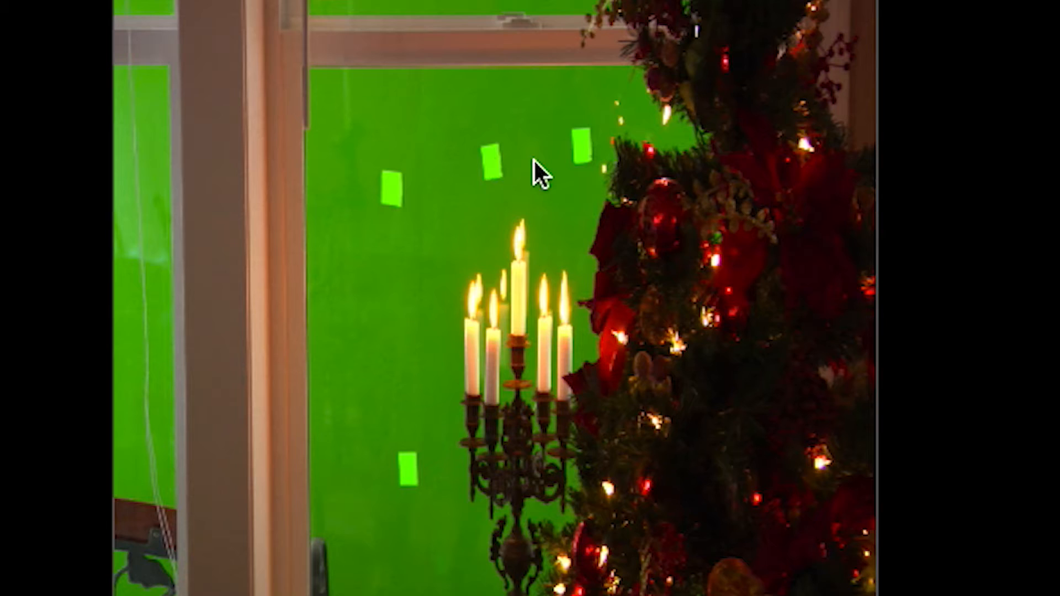
mouse_move(406, 210)
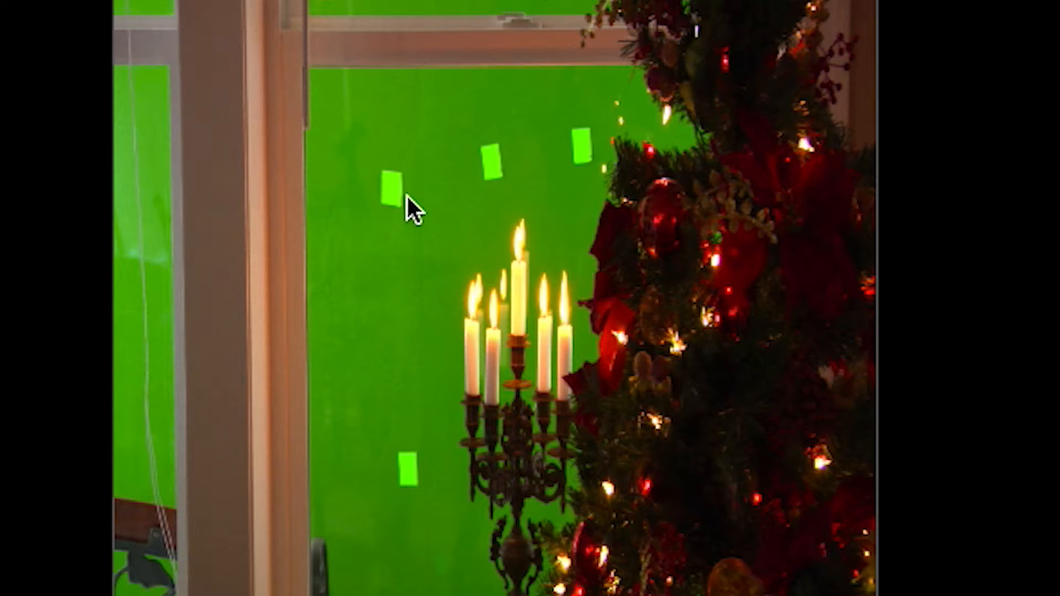
mouse_move(364, 316)
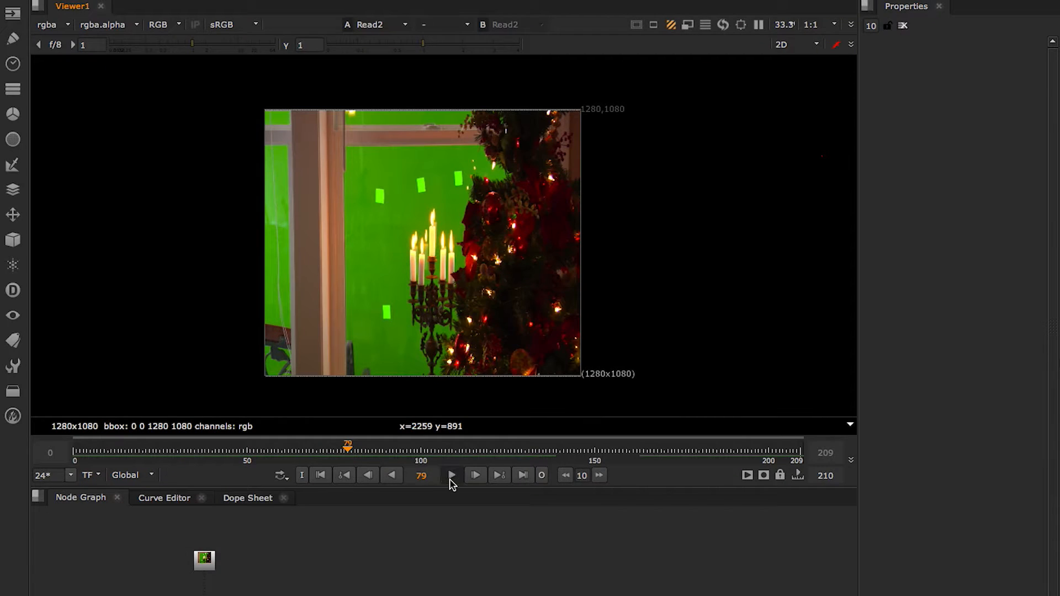
- Play and scrub the green-screen footage to review the tracking markers across the shot
left_click(475, 476)
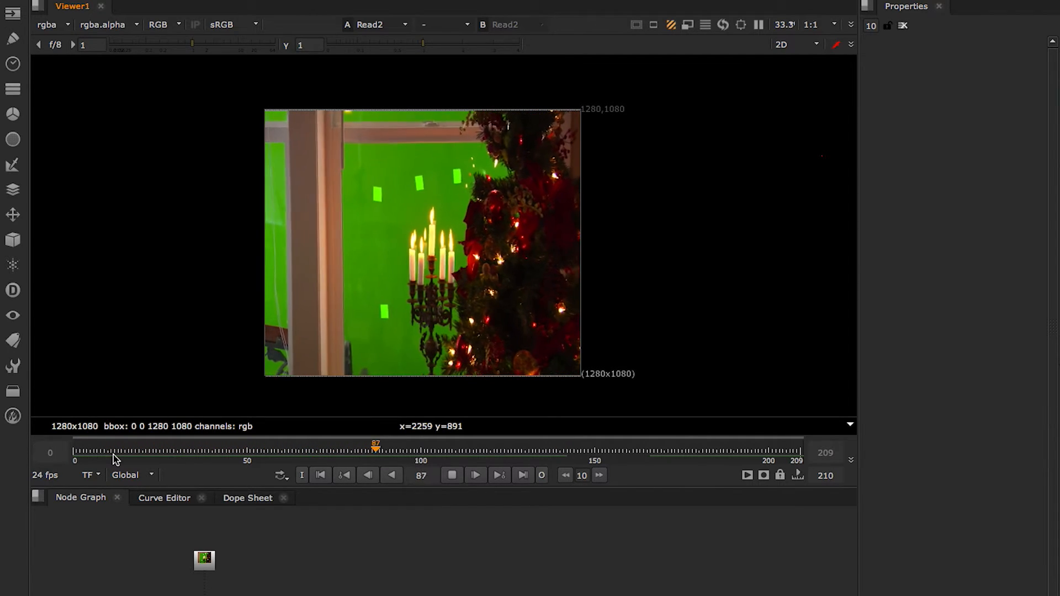
left_click_drag(376, 444, 180, 444)
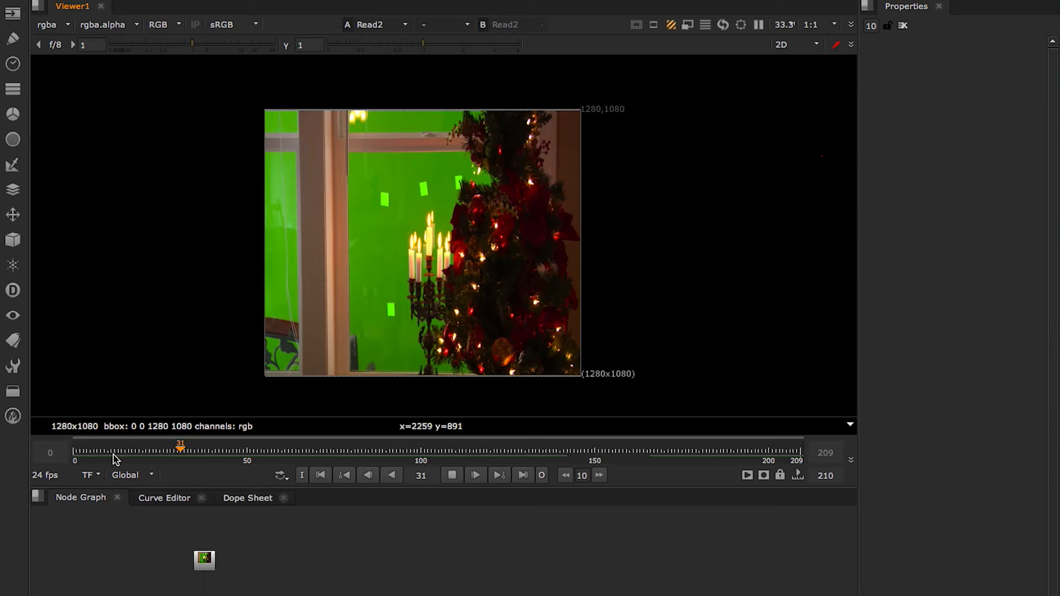
left_click_drag(180, 444, 119, 443)
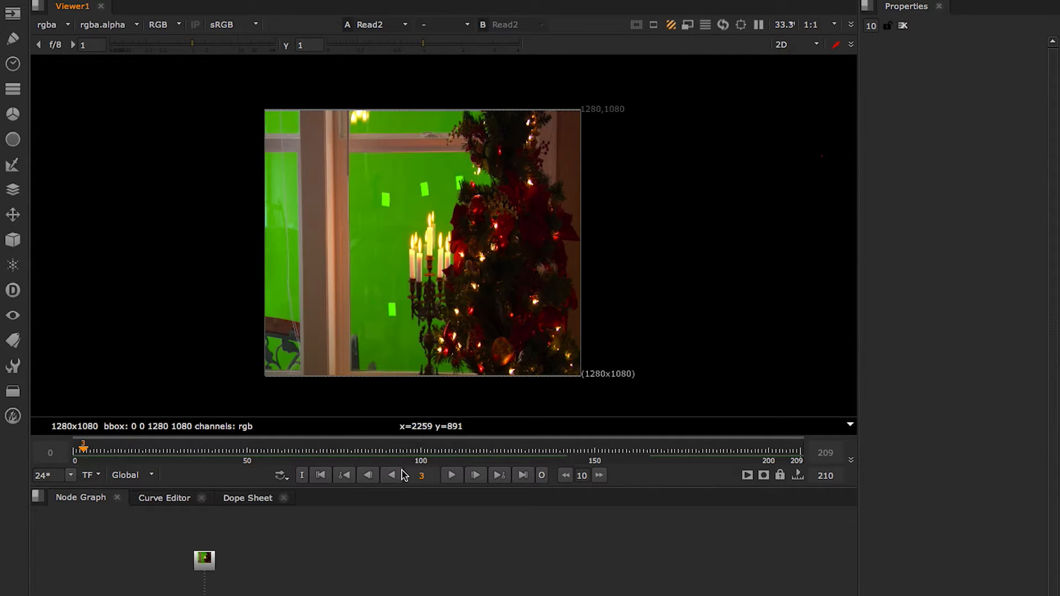
left_click(451, 476)
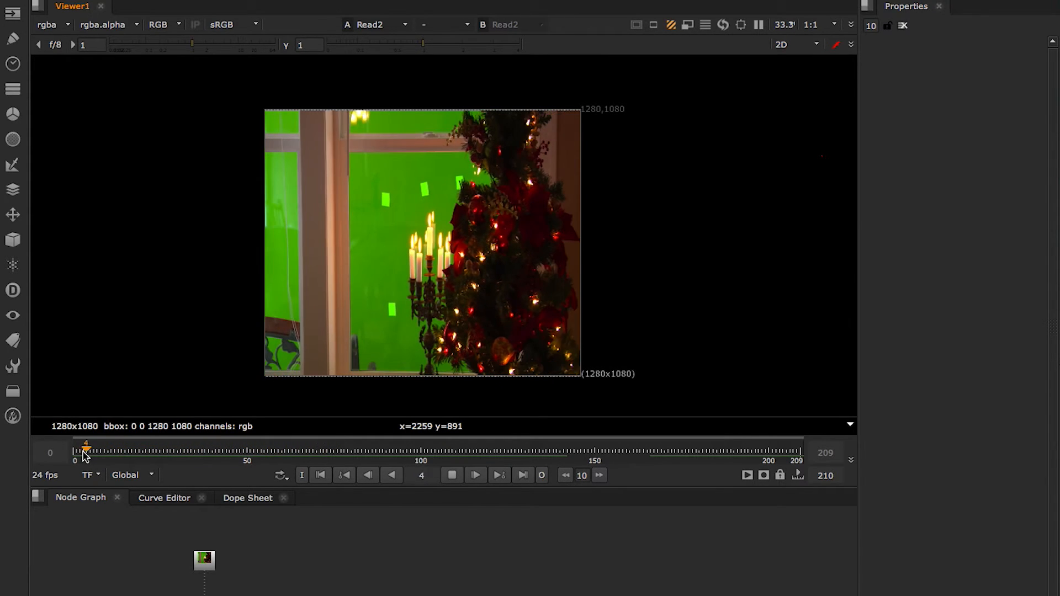
left_click_drag(87, 443, 135, 444)
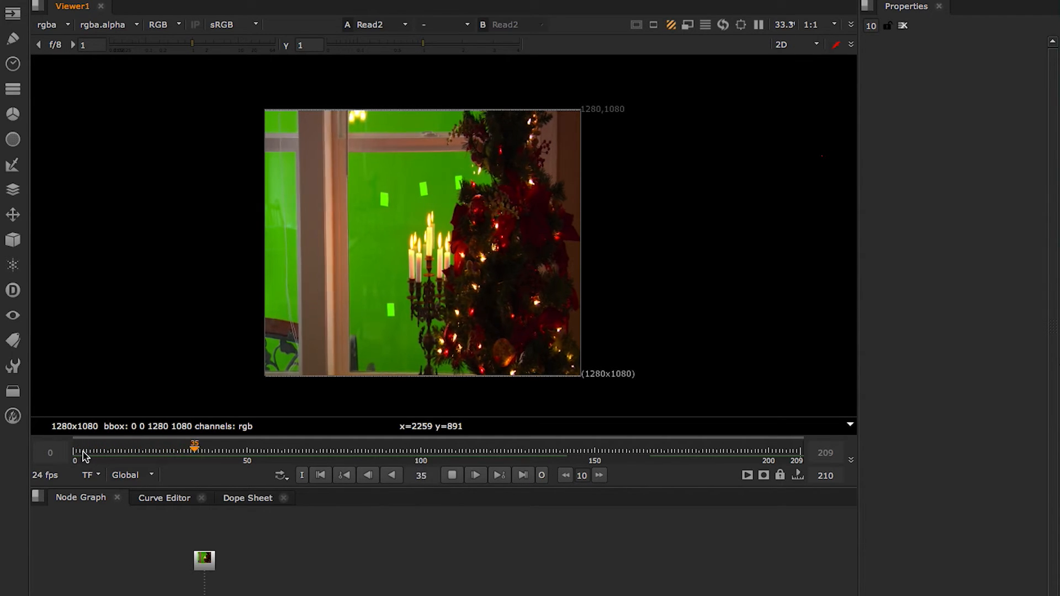
left_click(367, 475)
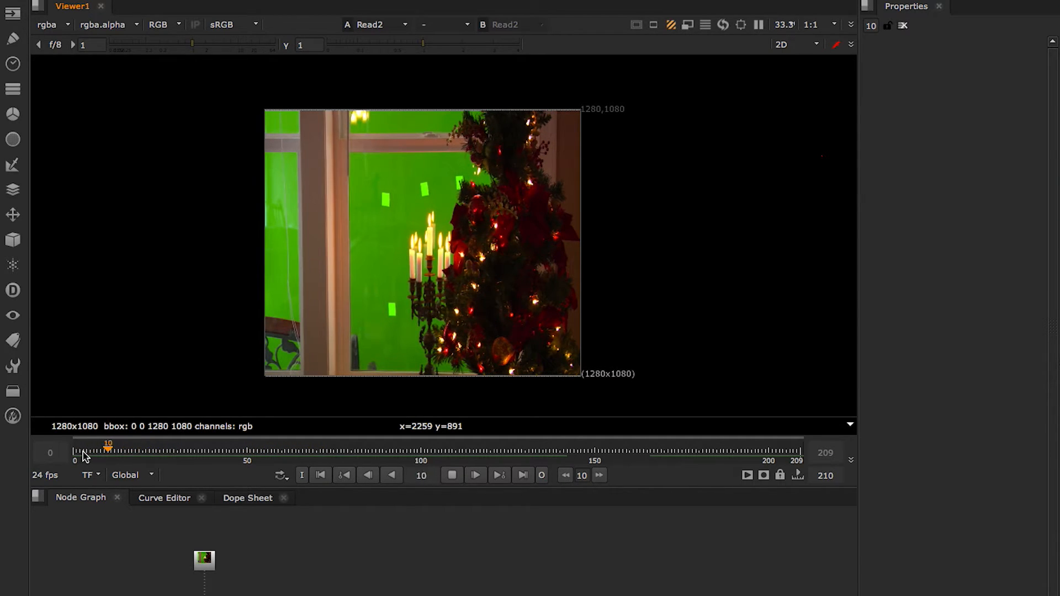
left_click(274, 453)
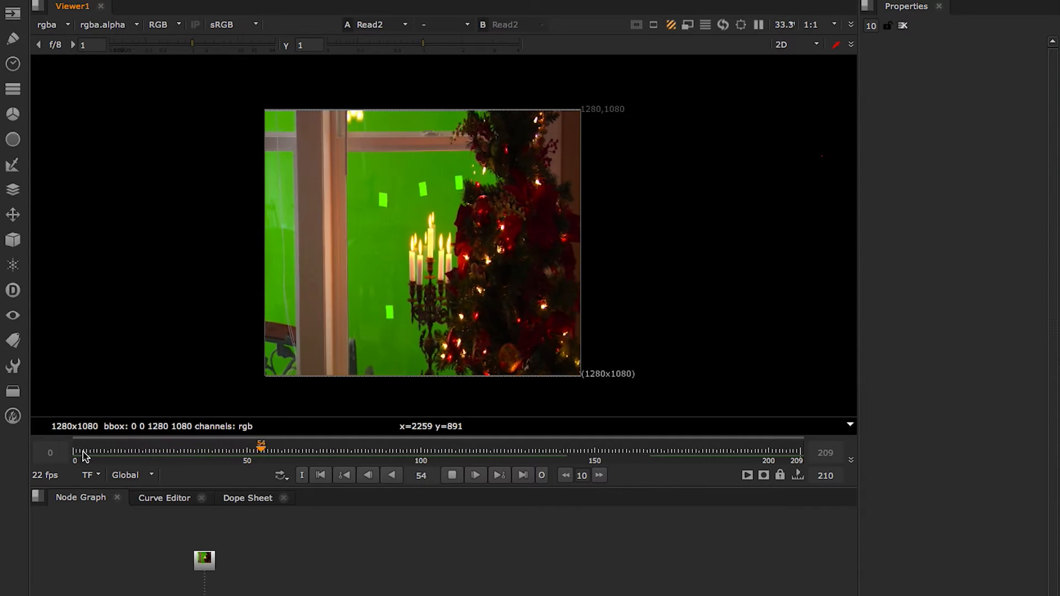
left_click_drag(261, 445, 145, 445)
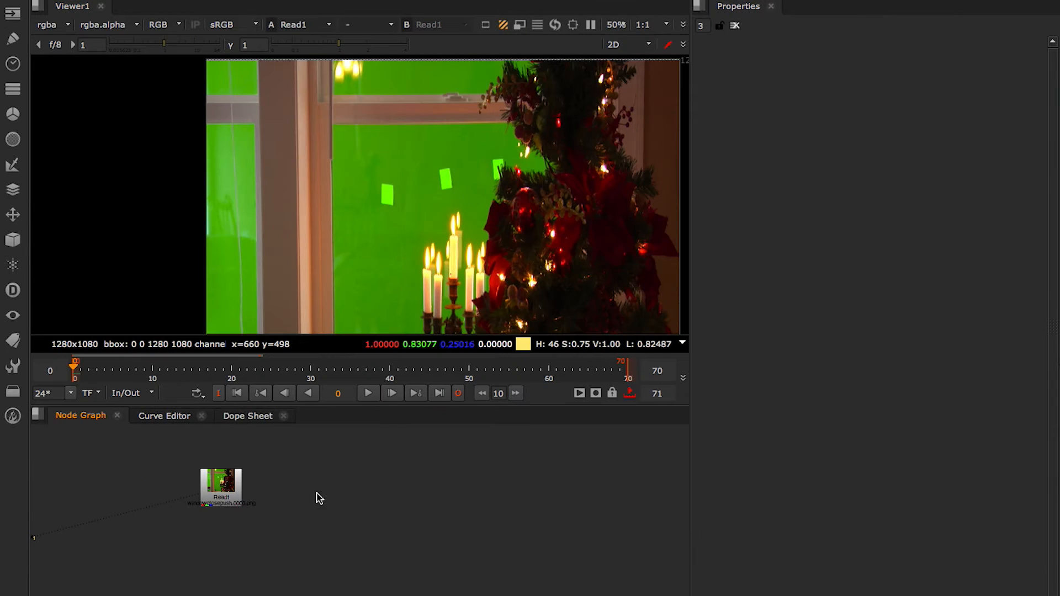
- Add a Tracker node from a 'track' search and connect Tracker2 to Read1
type("t")
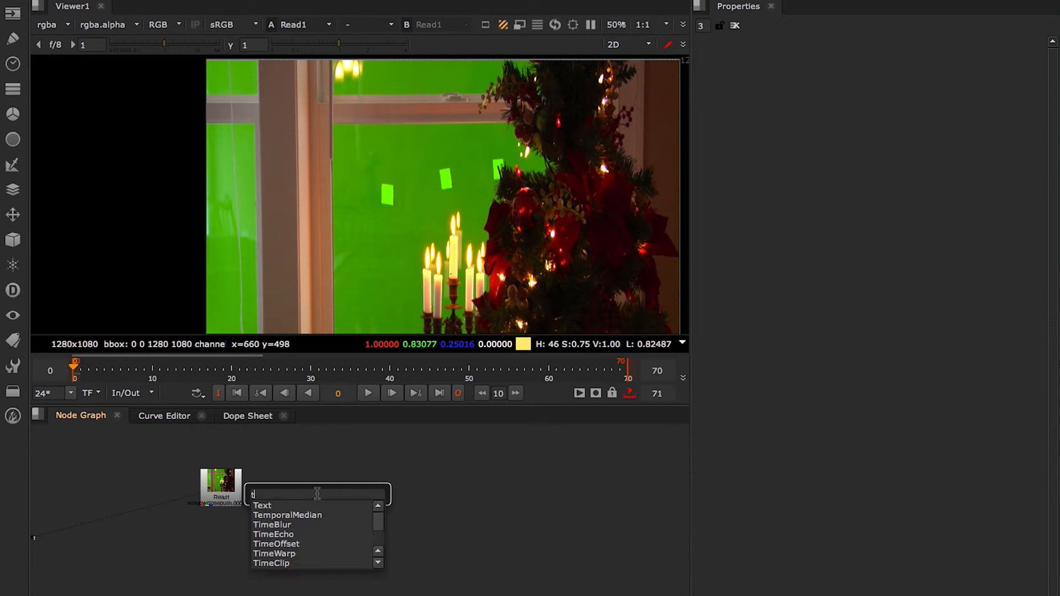
type("rack")
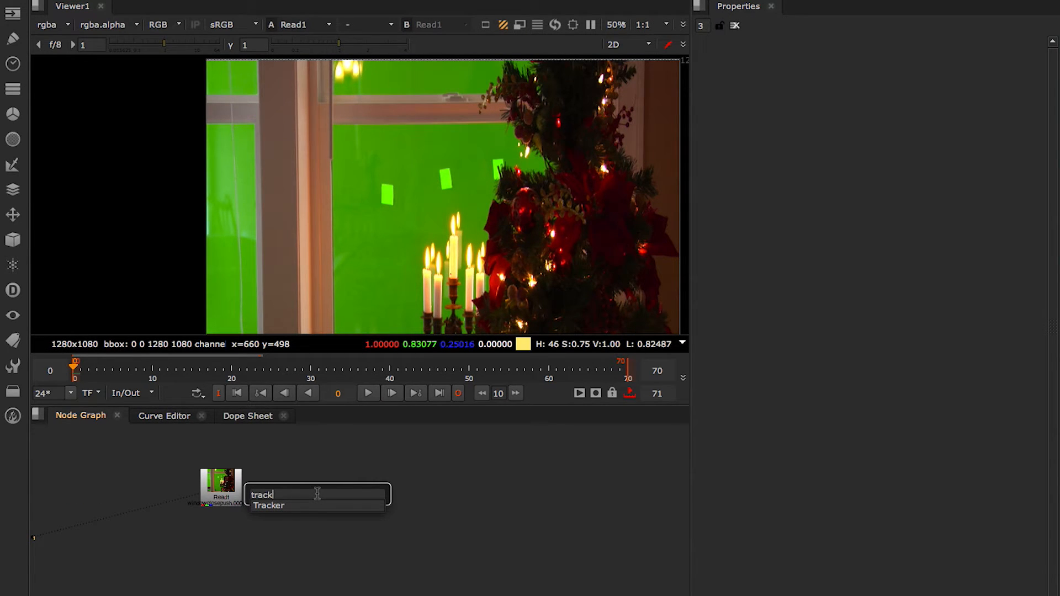
left_click(269, 506)
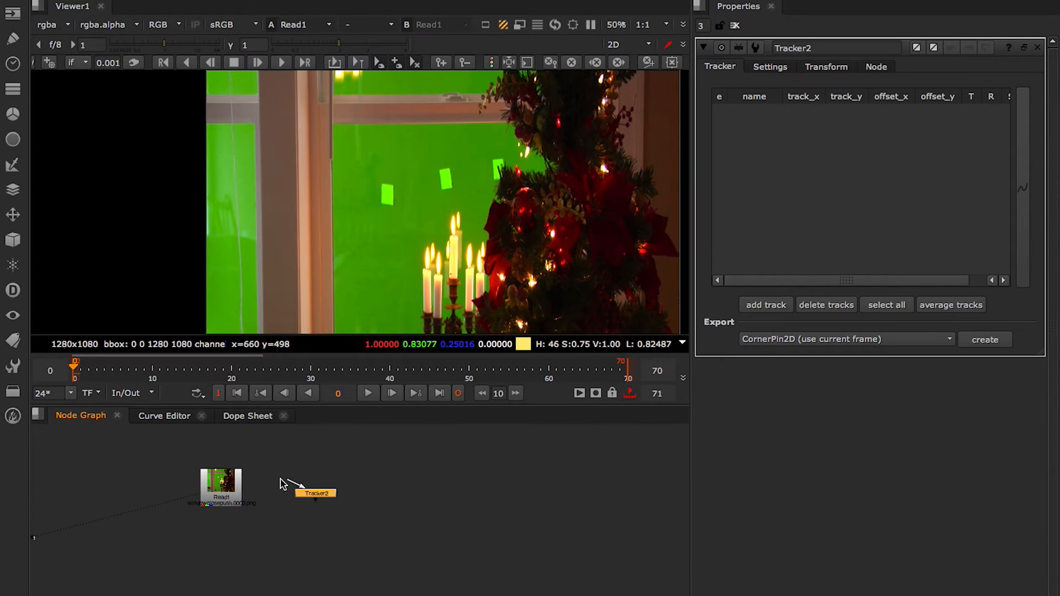
left_click_drag(316, 487, 330, 488)
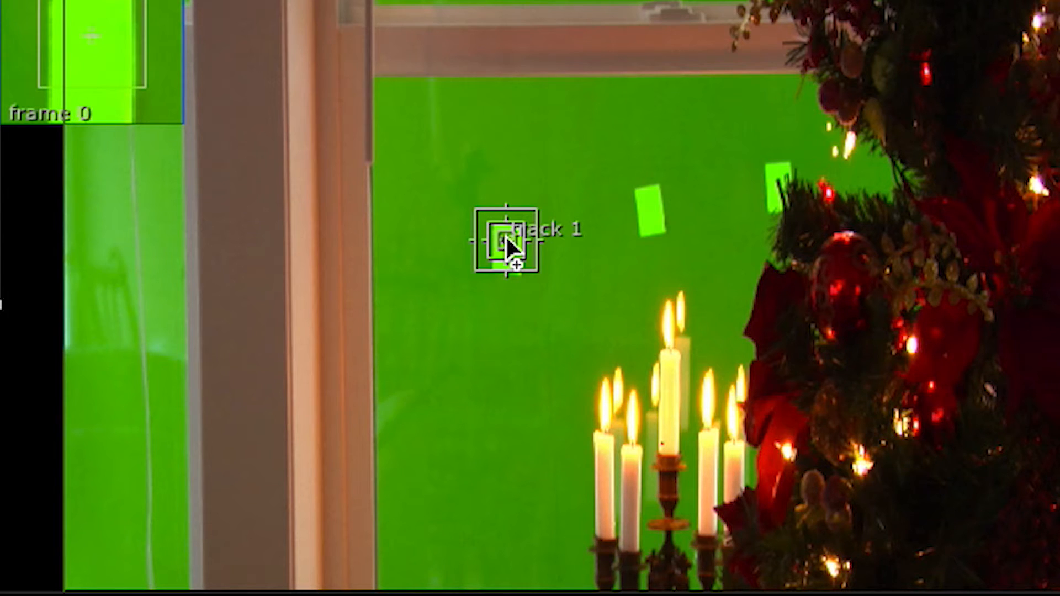
- Fit track 1 onto the green marker, track it forward, and scrub back to verify
left_click_drag(507, 241, 494, 277)
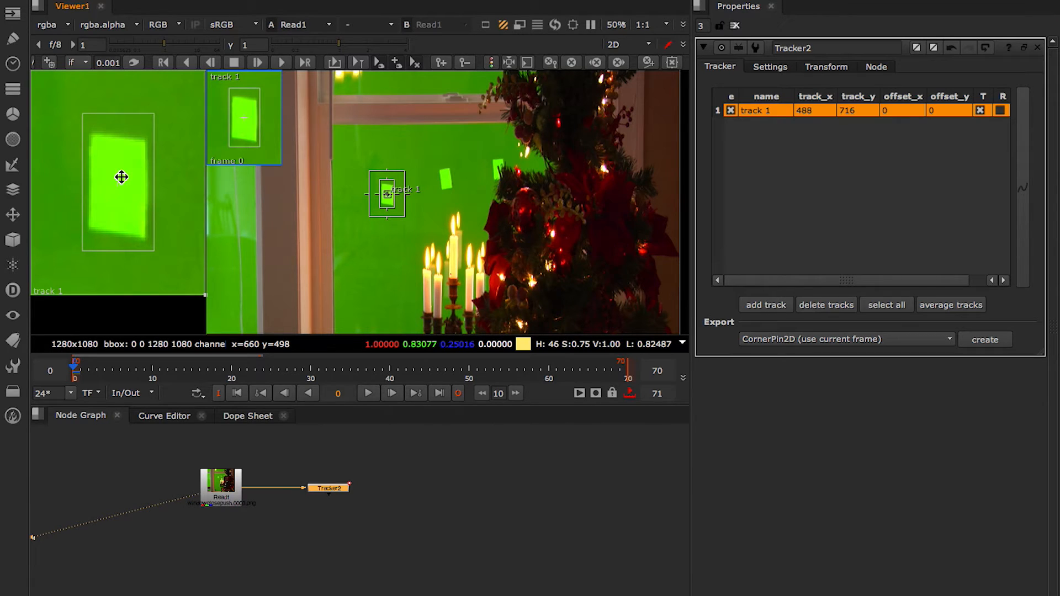
mouse_move(178, 399)
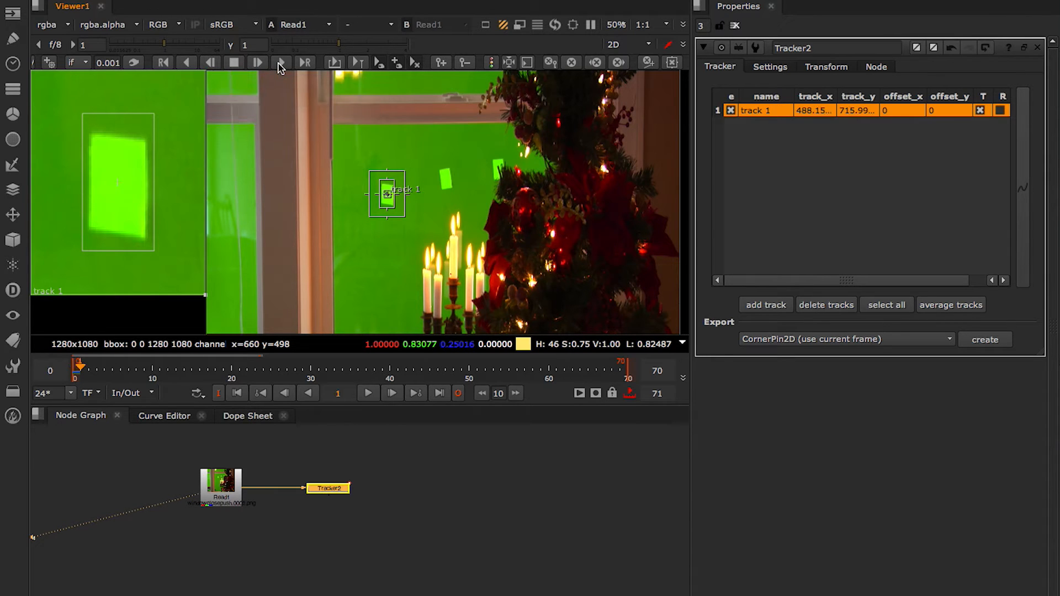
left_click(305, 62)
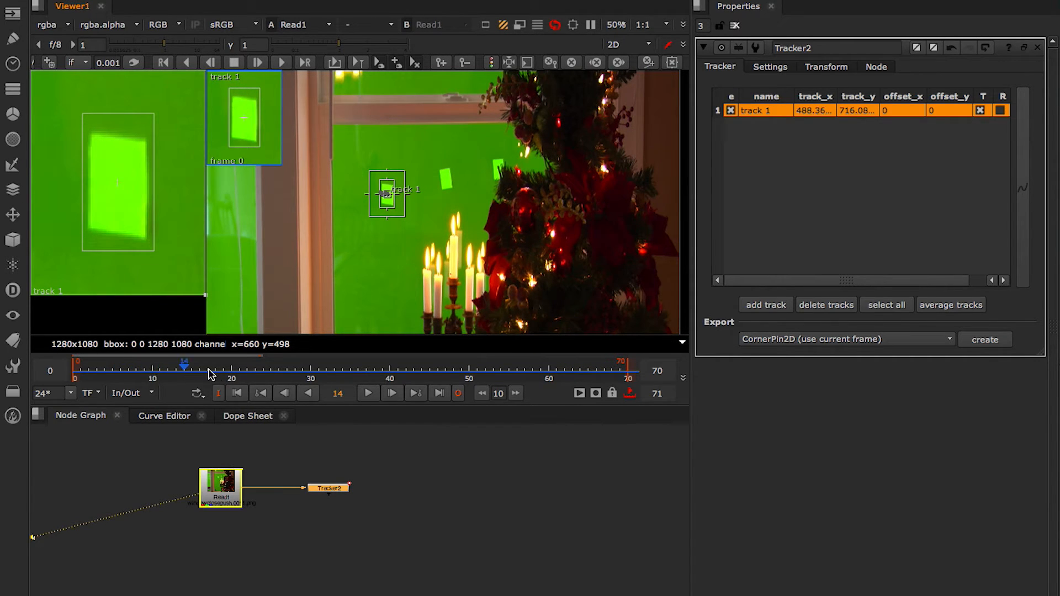
left_click_drag(184, 366, 516, 366)
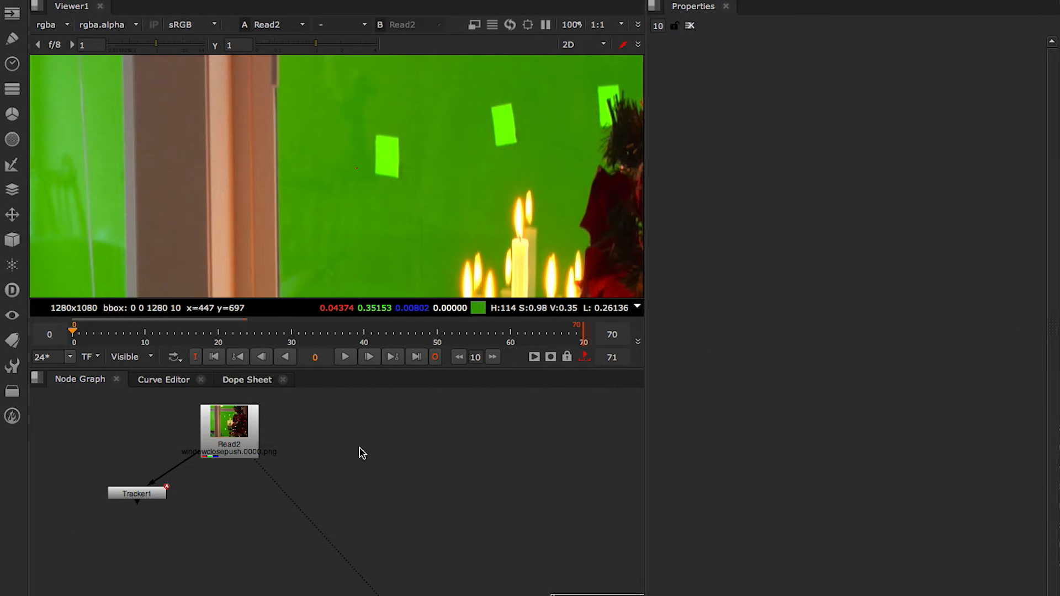
- Rearrange the Read2 nodes in the graph to make room for RotoPaint3
left_click_drag(229, 432, 163, 422)
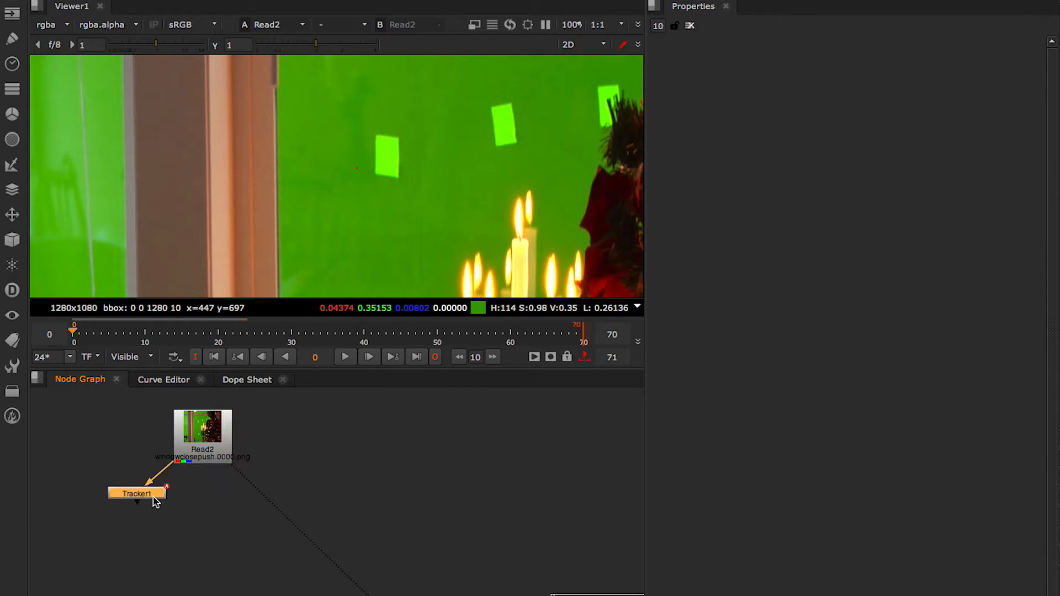
left_click_drag(138, 494, 135, 509)
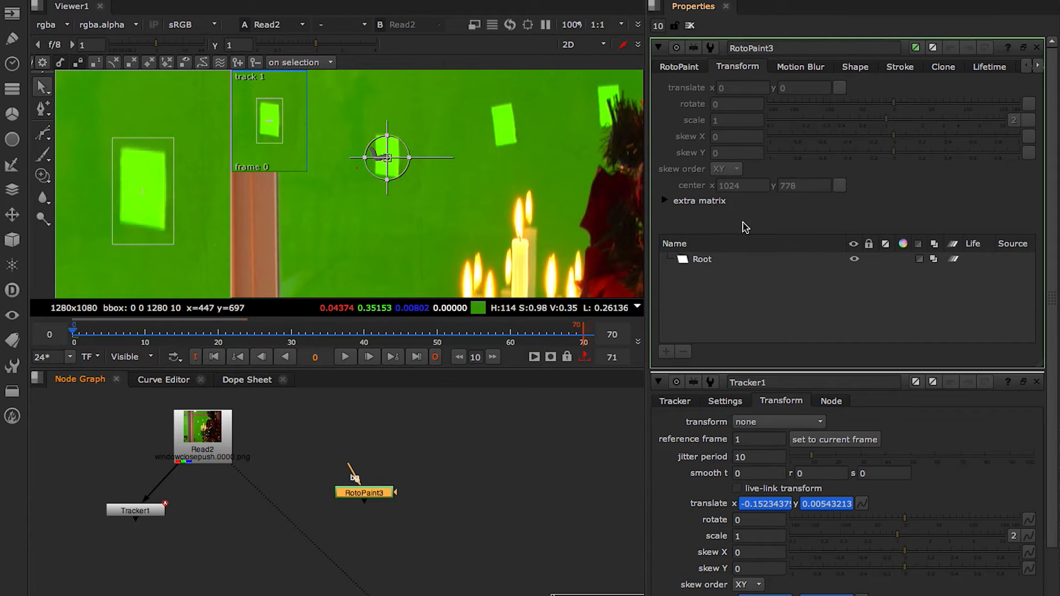
- Select RotoPaint3's Root layer for linking, then move RotoPaint3 lower in the graph
left_click(702, 259)
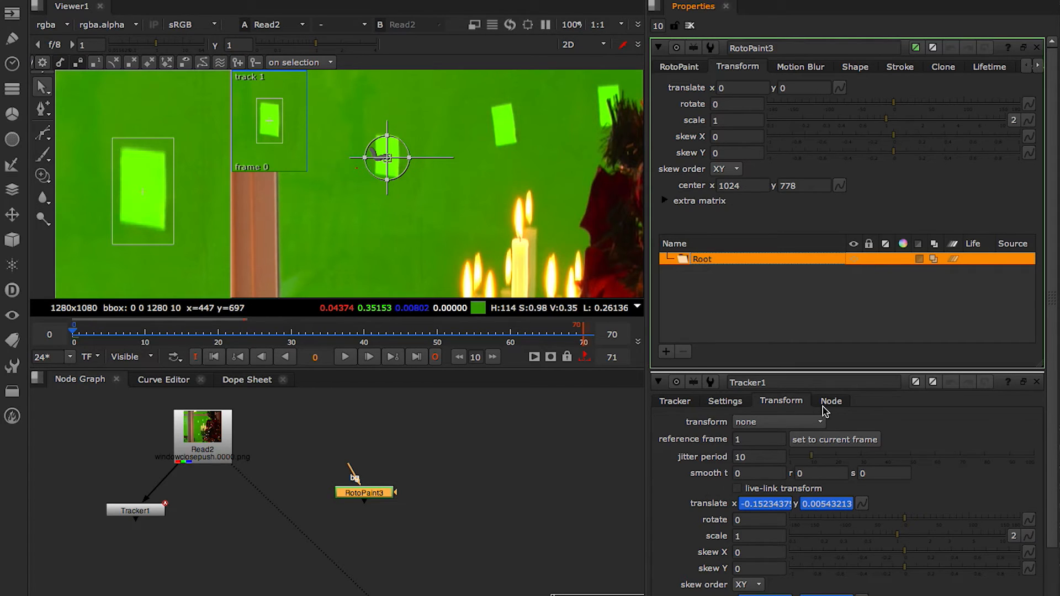
mouse_move(862, 504)
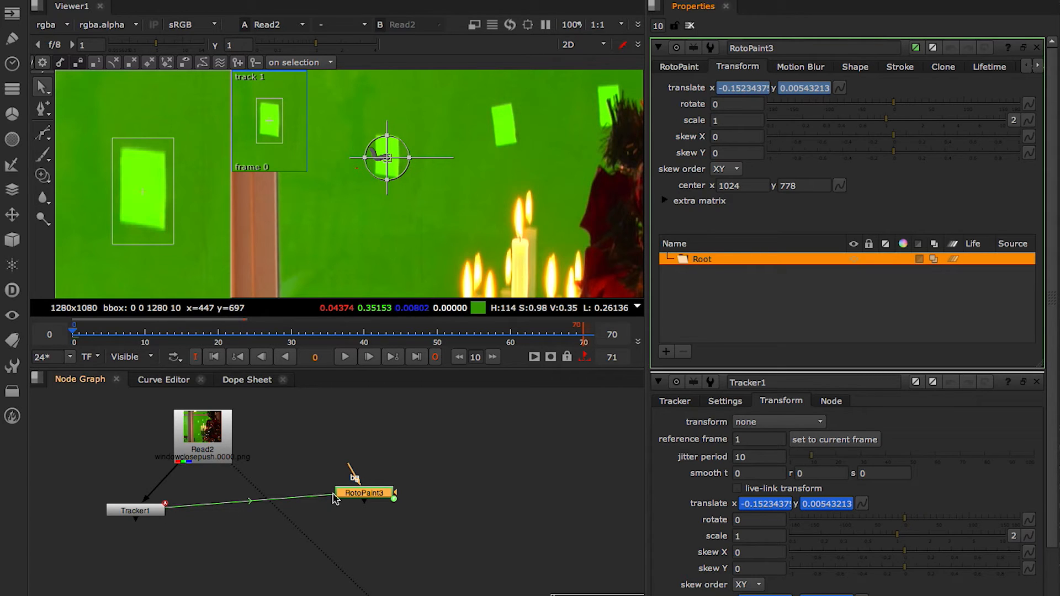
left_click_drag(364, 492, 387, 514)
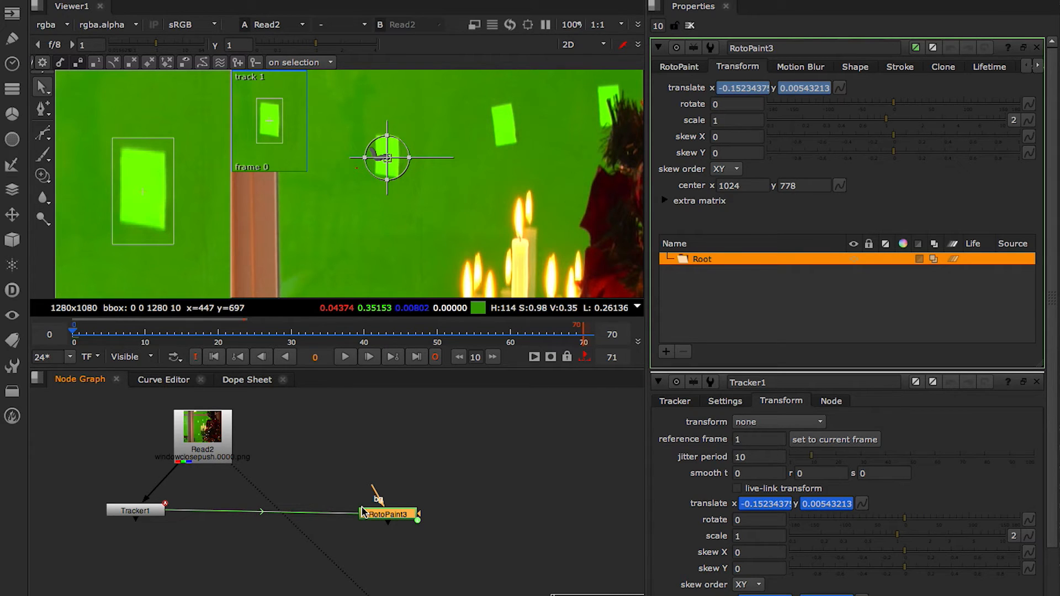
mouse_move(380, 497)
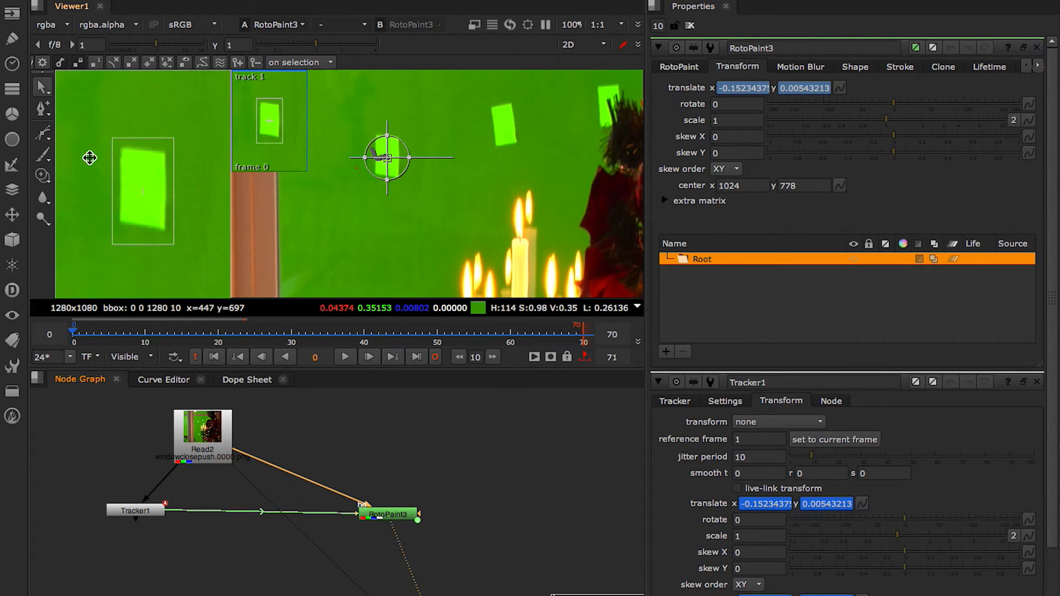
mouse_move(41, 176)
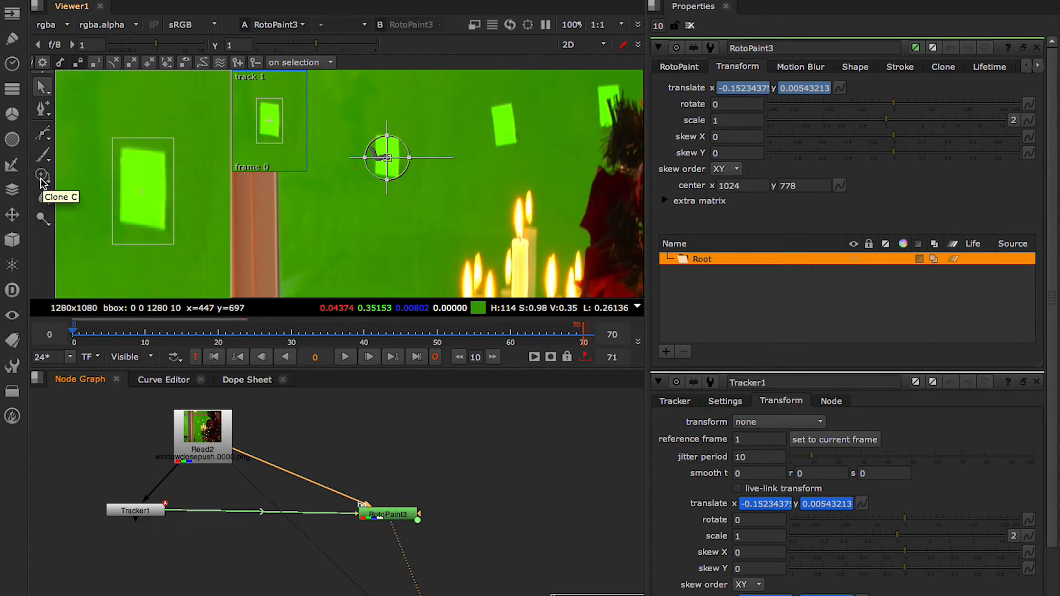
- Open RotoPaint3 and set the clone brush to opacity 0.2 with all-frames lifetime
left_click(42, 177)
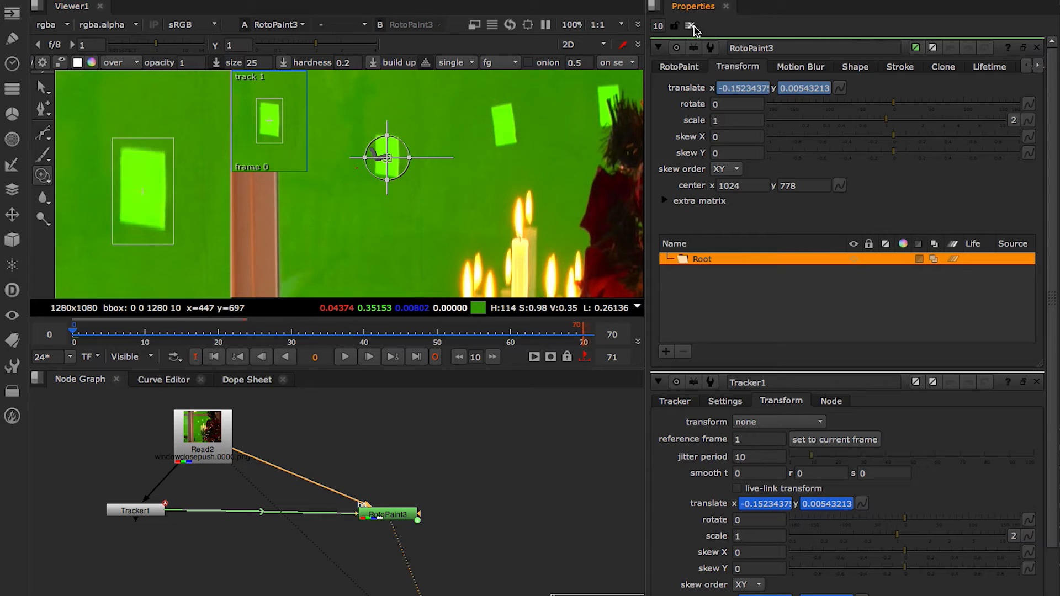
left_click(690, 25)
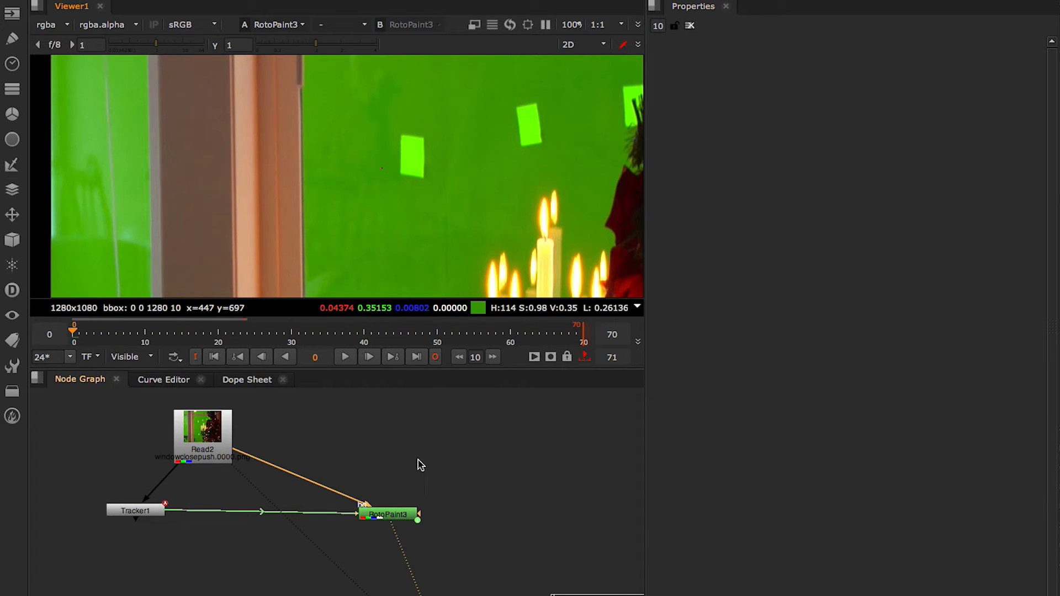
double_click(387, 515)
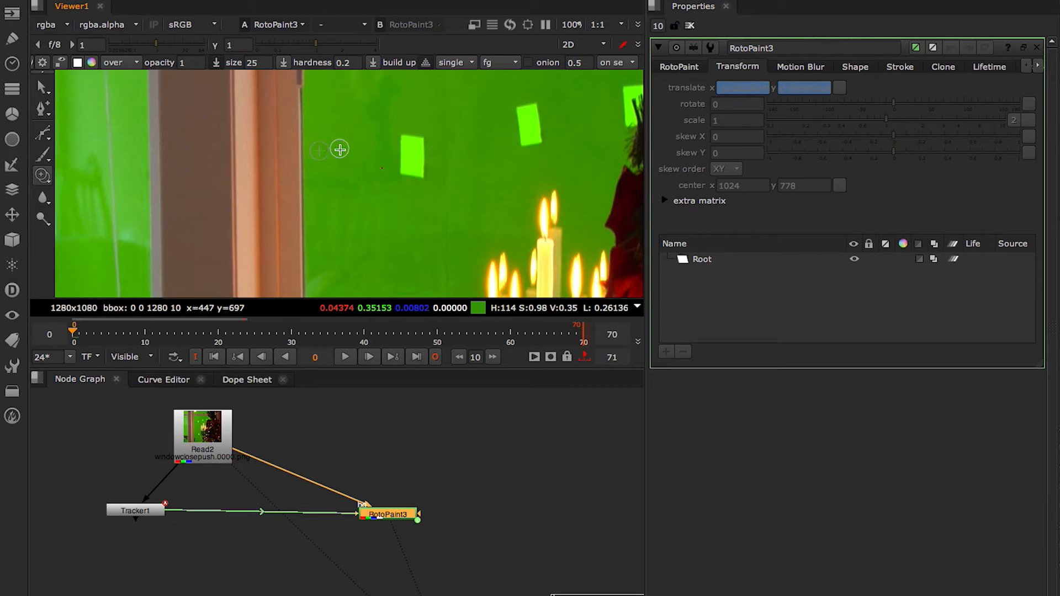
mouse_move(341, 151)
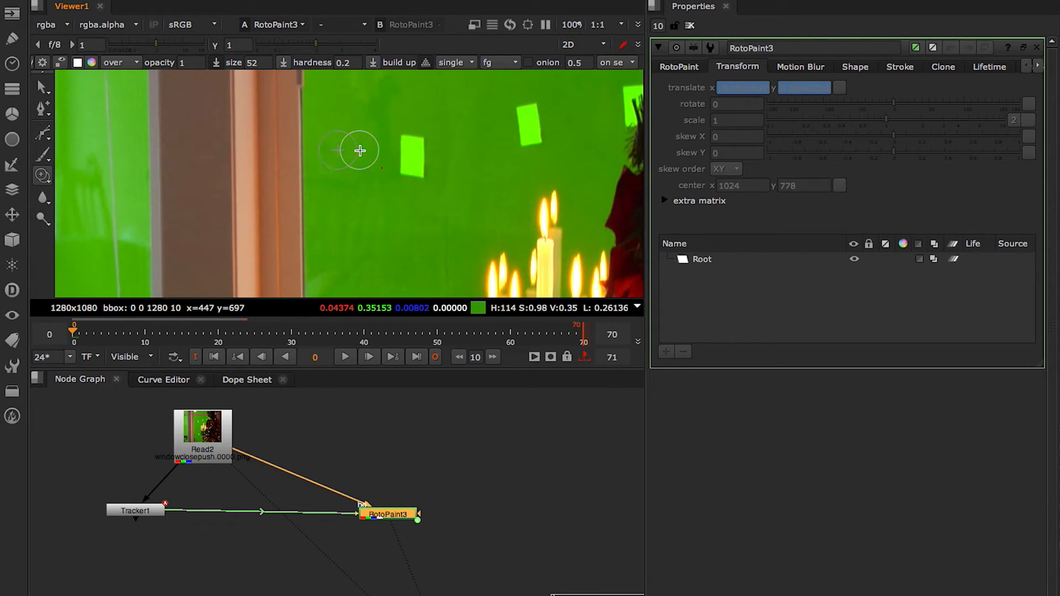
mouse_move(371, 147)
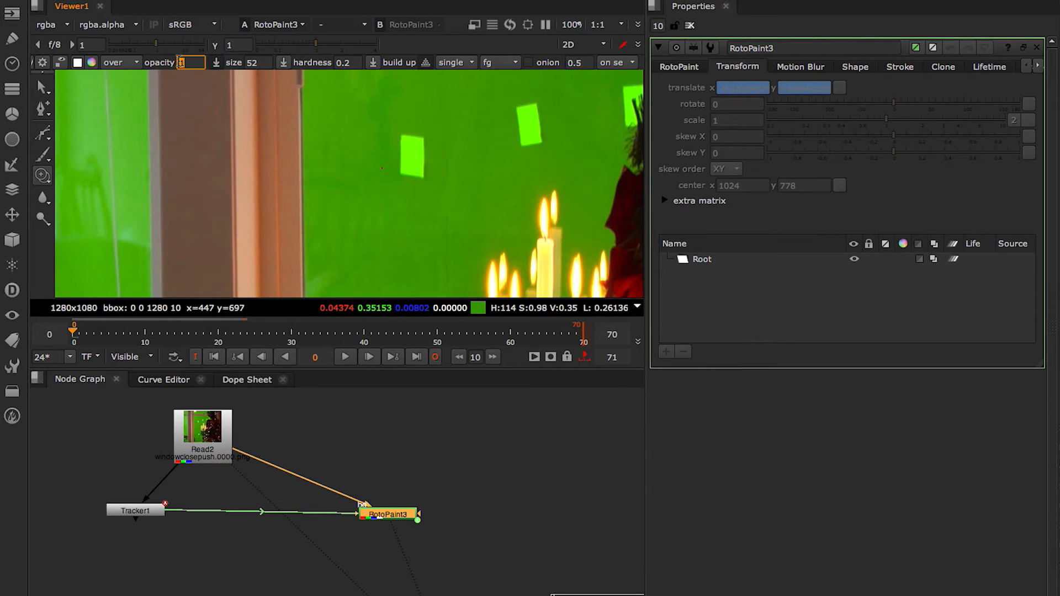
type("0.2")
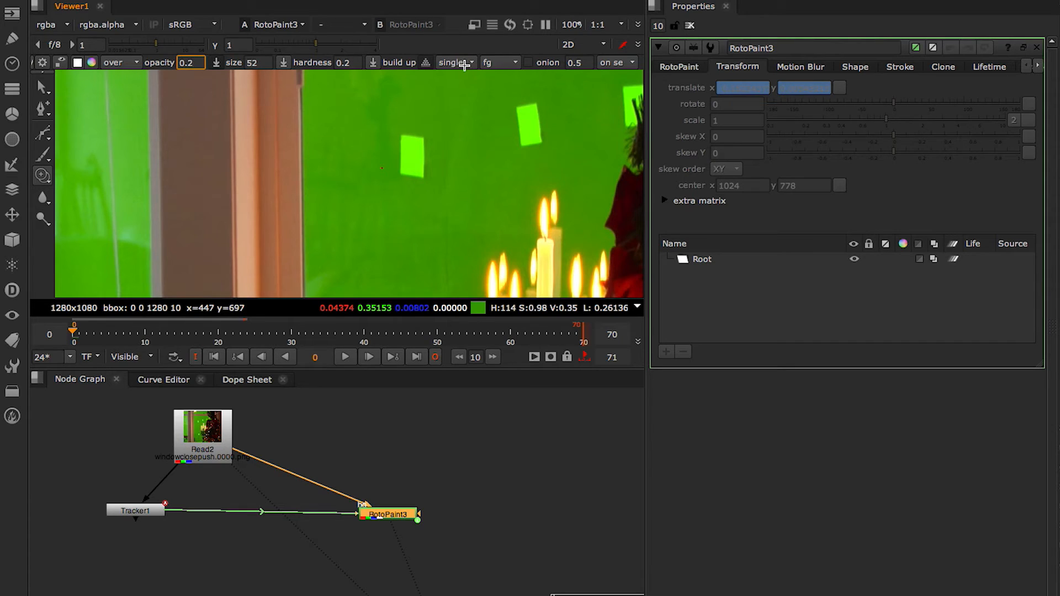
left_click(449, 63)
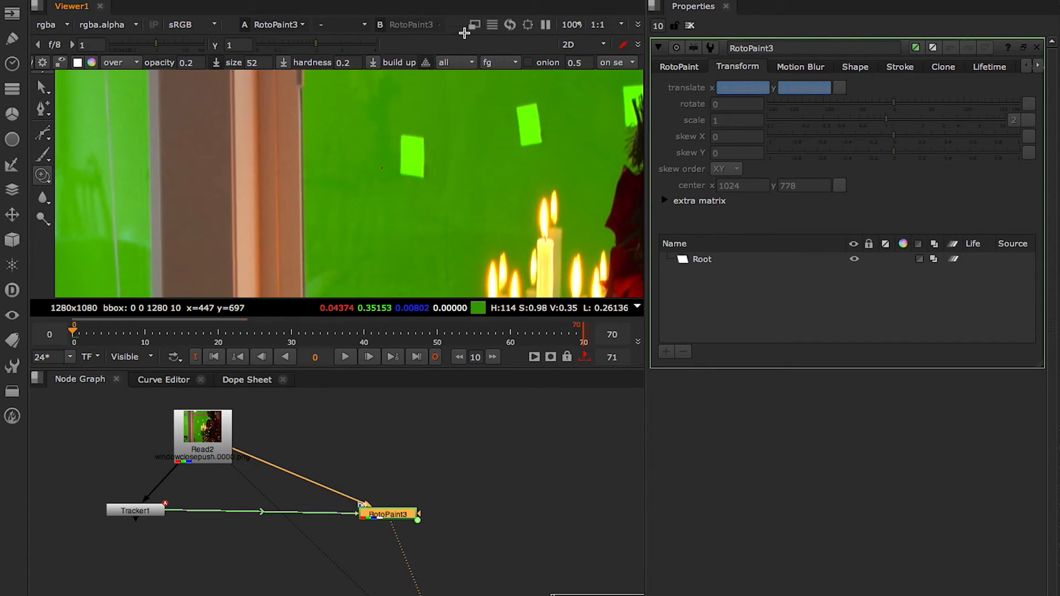
mouse_move(392, 148)
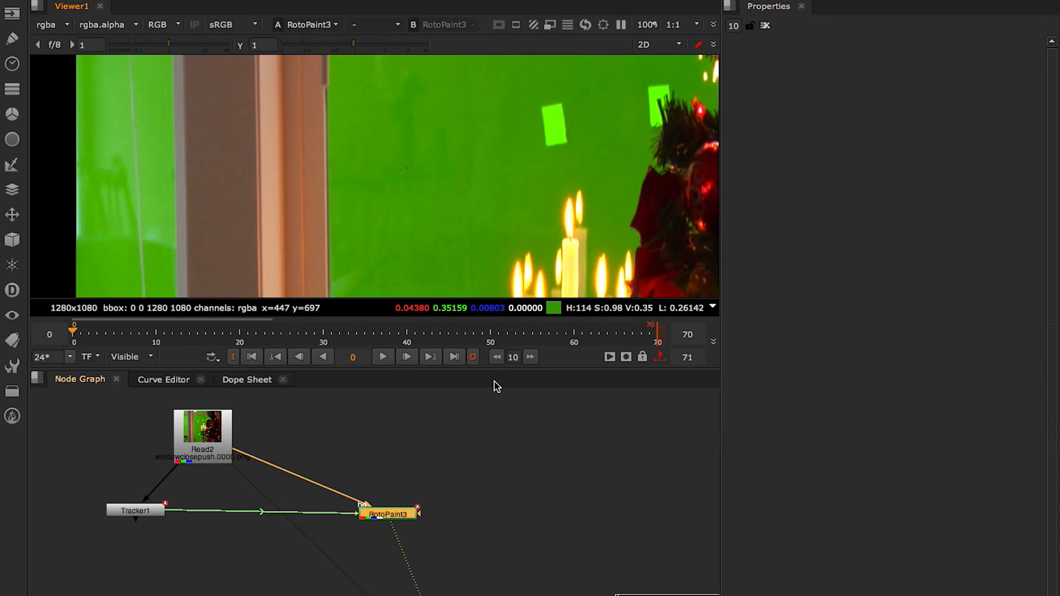
mouse_move(488, 370)
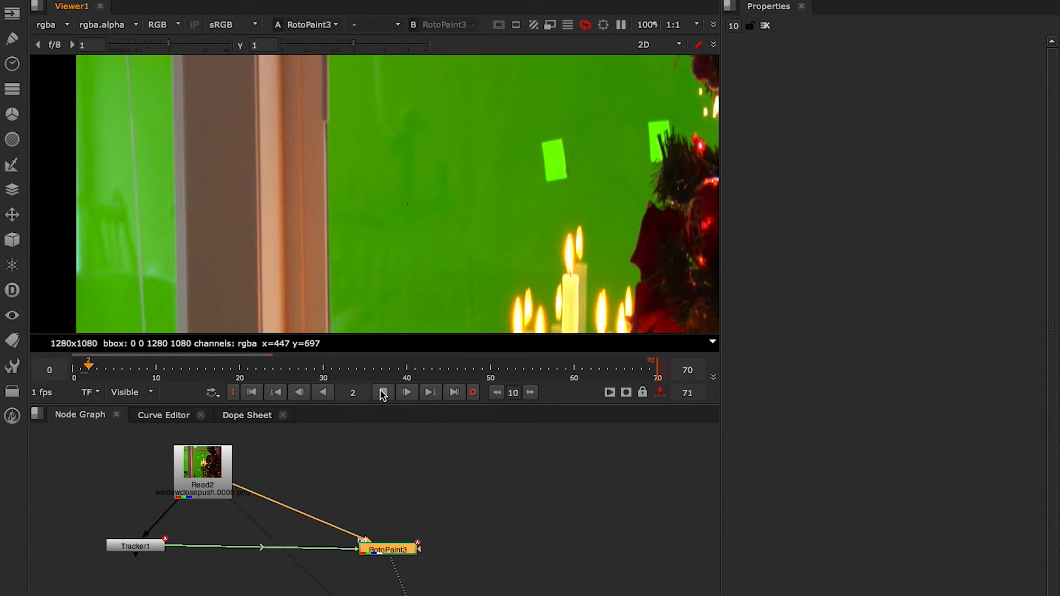
- Stop playback of the cloned clip after reviewing the marker removal
left_click(406, 392)
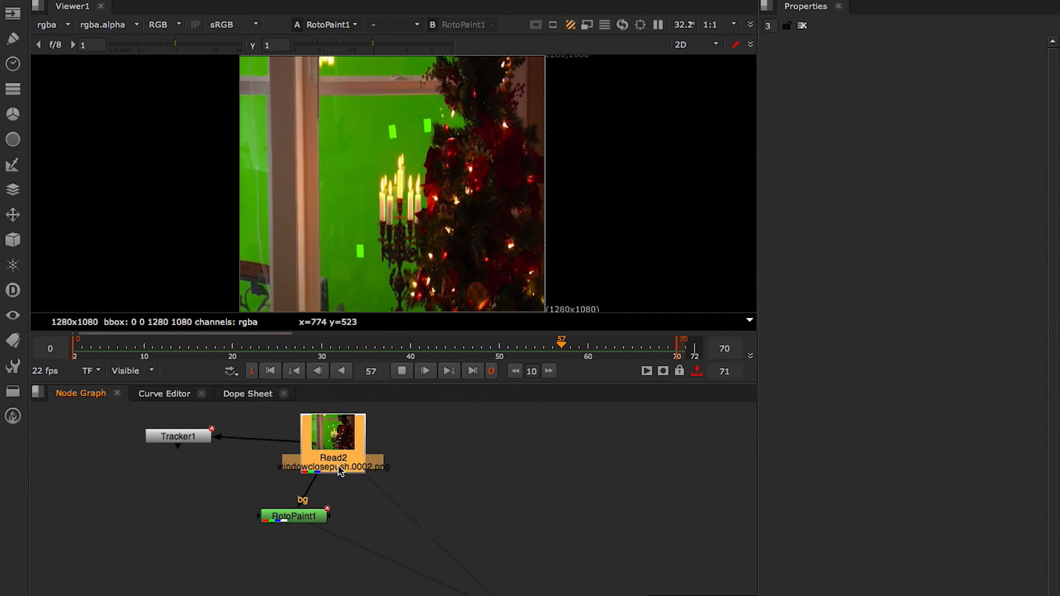
- Insert a Transform node after Read2 and connect Transform2 to the footage
left_click(401, 370)
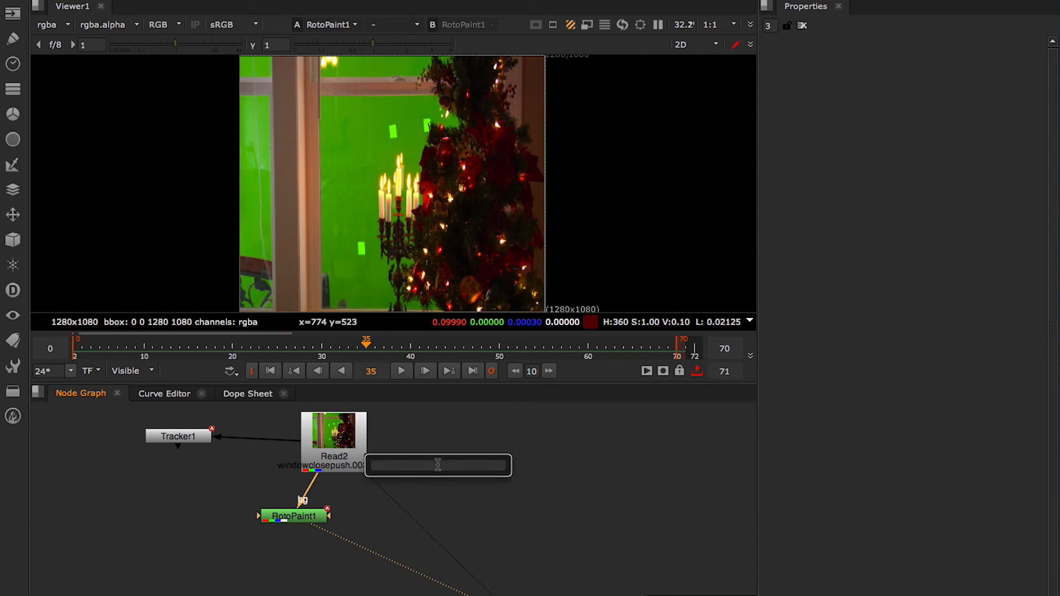
type("tra")
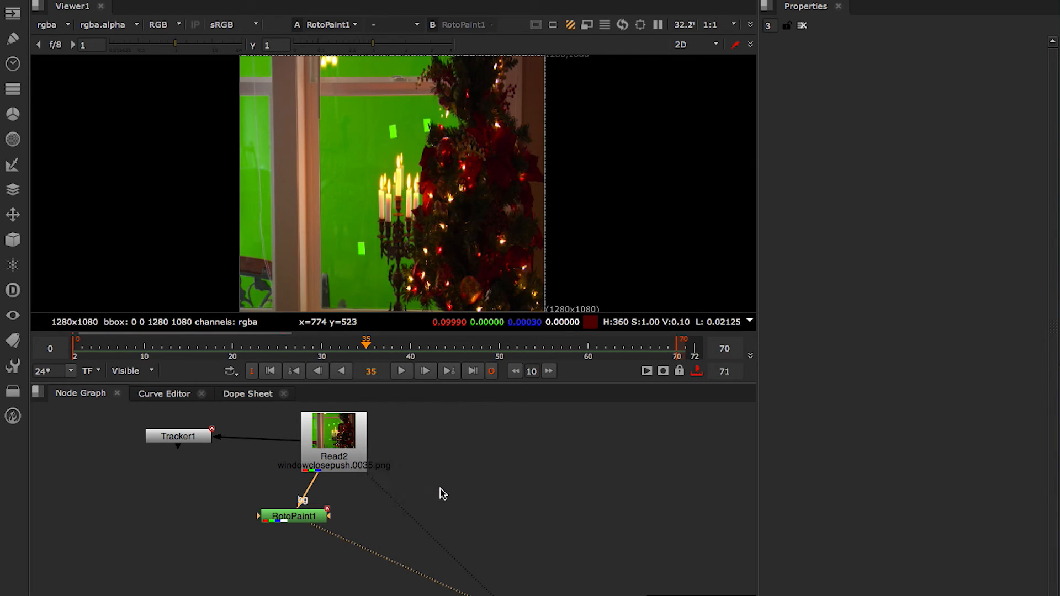
mouse_move(486, 478)
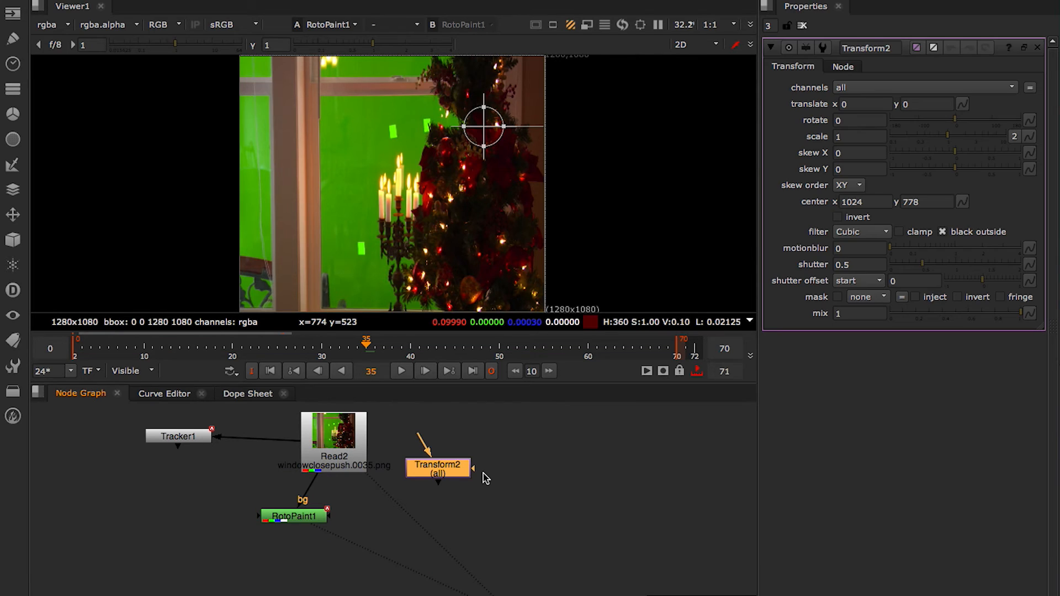
left_click_drag(438, 467, 498, 458)
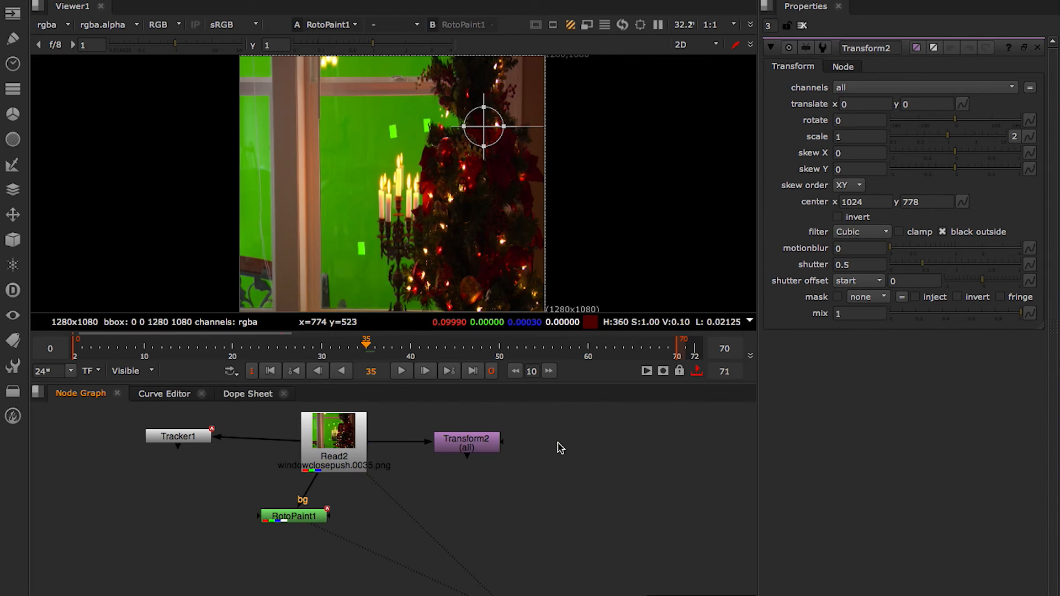
left_click(466, 441)
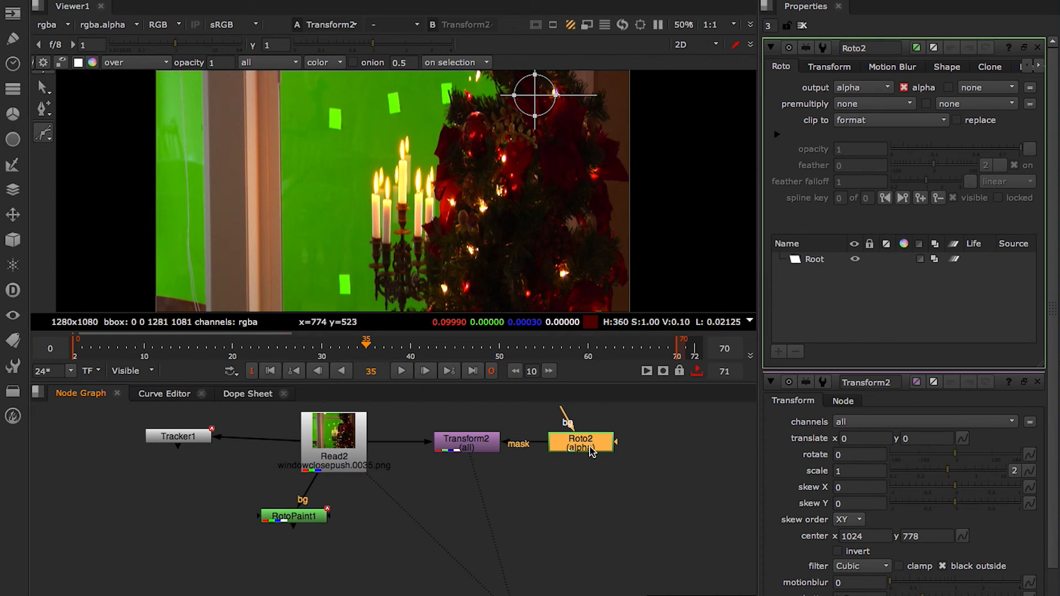
mouse_move(571, 440)
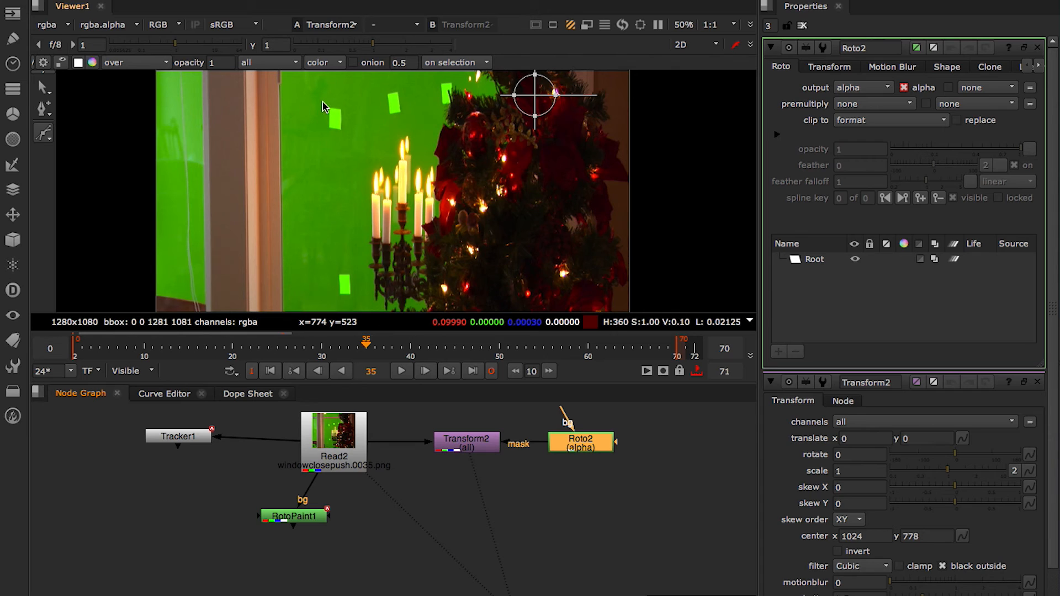
- Outline the tracking mark with a Bezier, offset the patch to 4, 114, and close properties
left_click(325, 104)
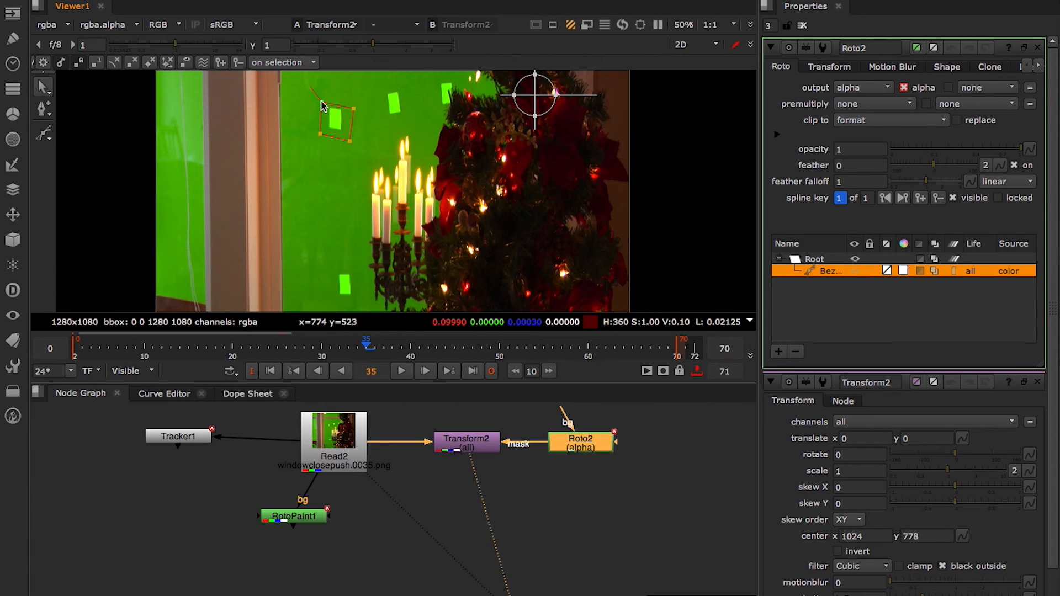
left_click_drag(321, 109, 355, 113)
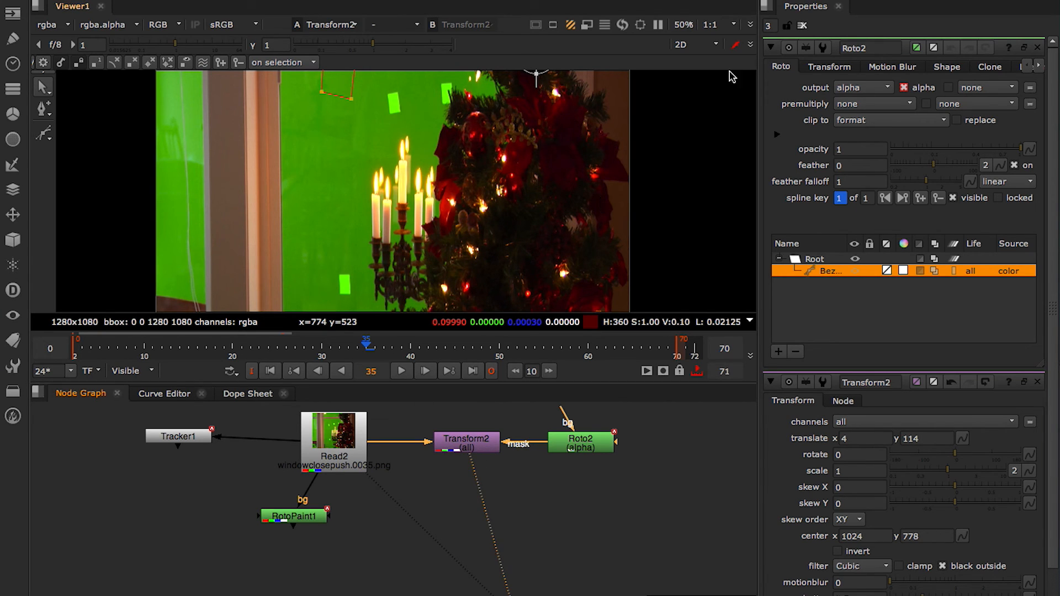
left_click(803, 25)
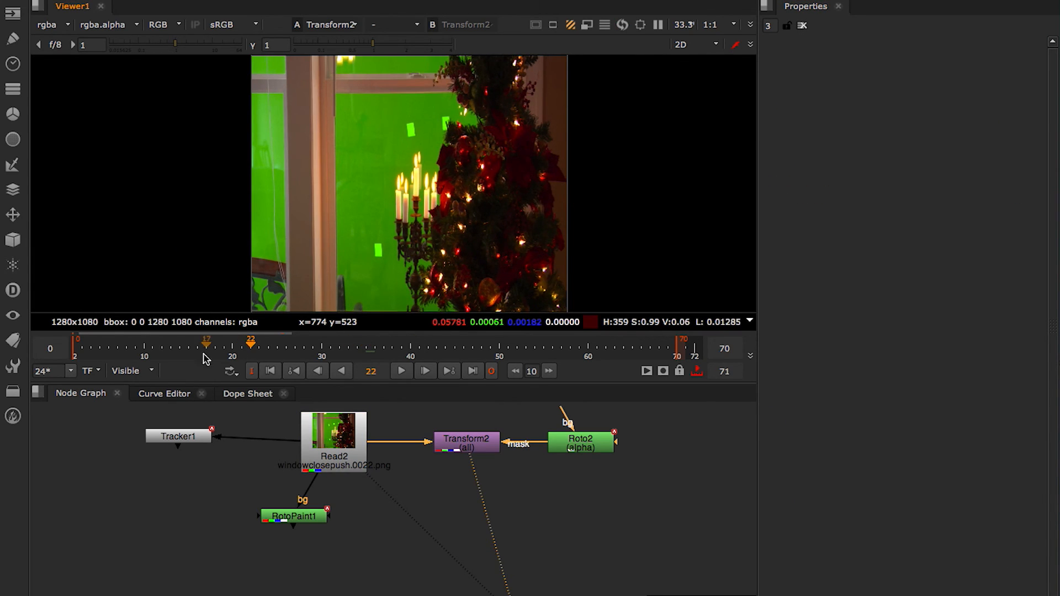
left_click(75, 348)
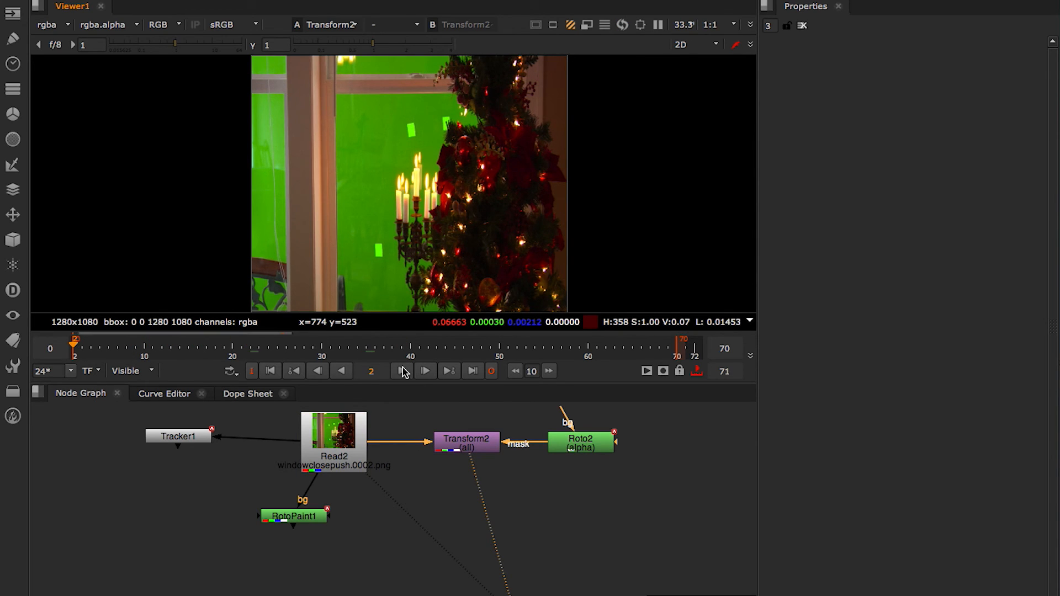
left_click(425, 370)
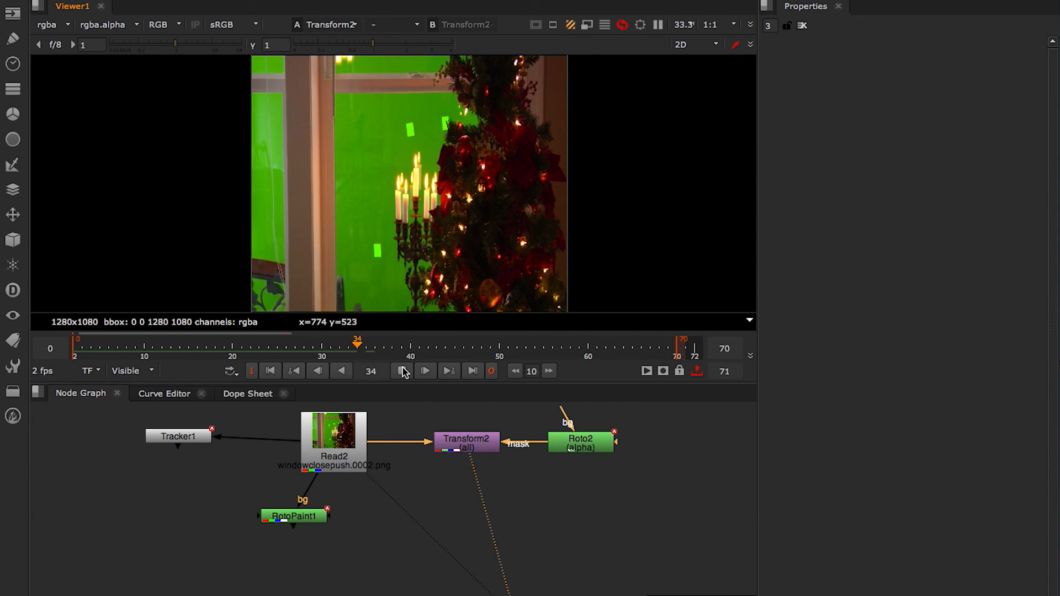
left_click(401, 373)
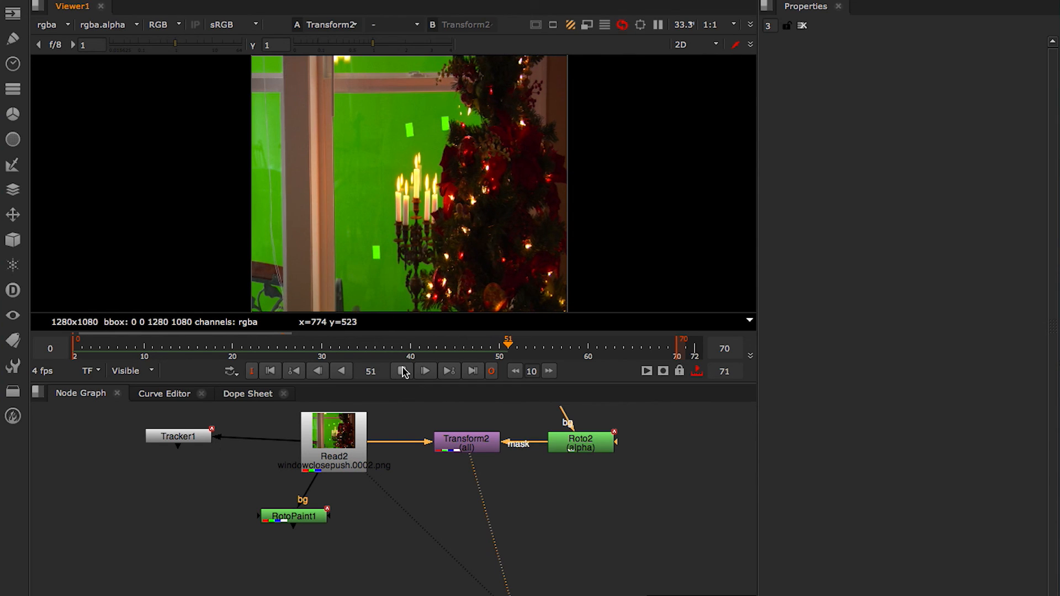
left_click(402, 373)
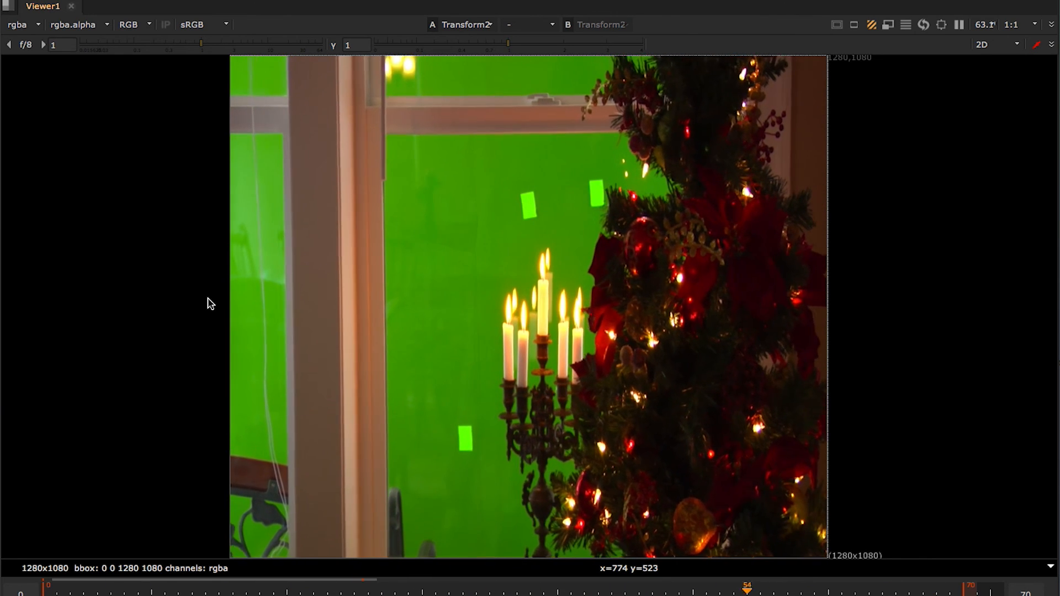
left_click(435, 588)
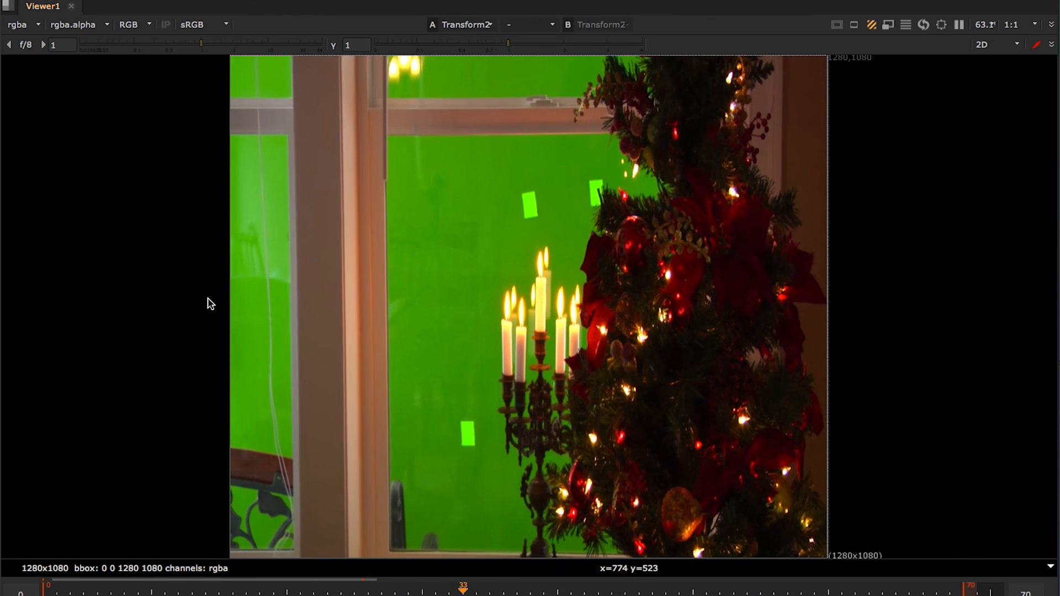
left_click(152, 587)
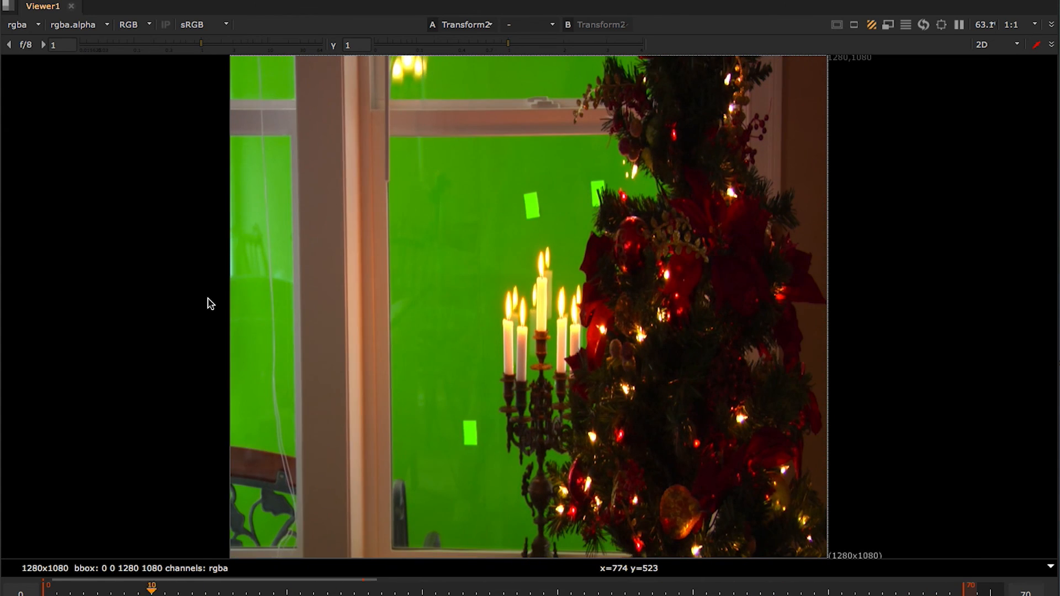
left_click(760, 588)
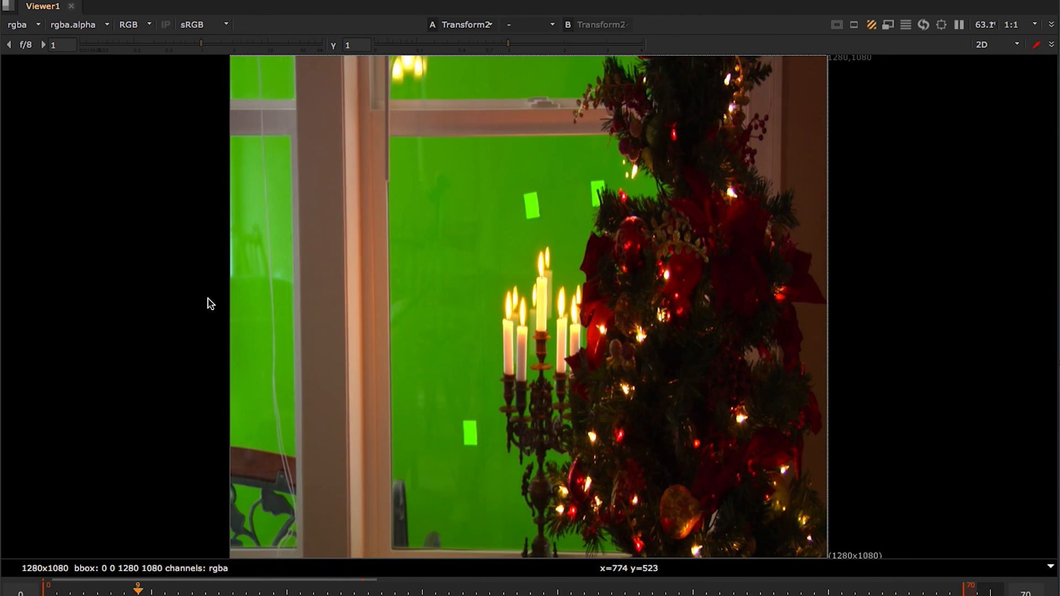
left_click_drag(137, 587, 786, 587)
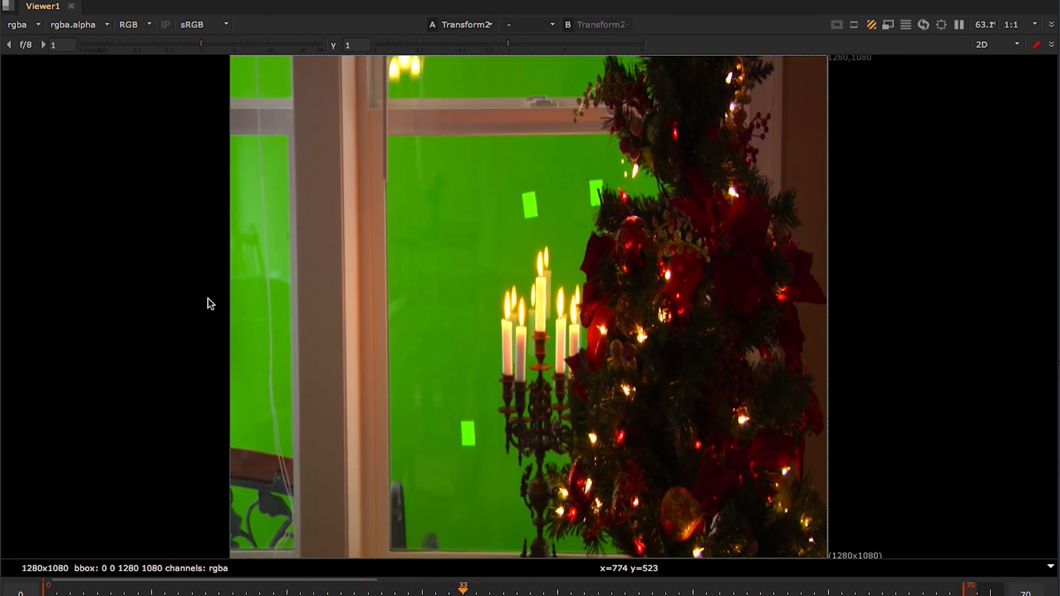
left_click(151, 587)
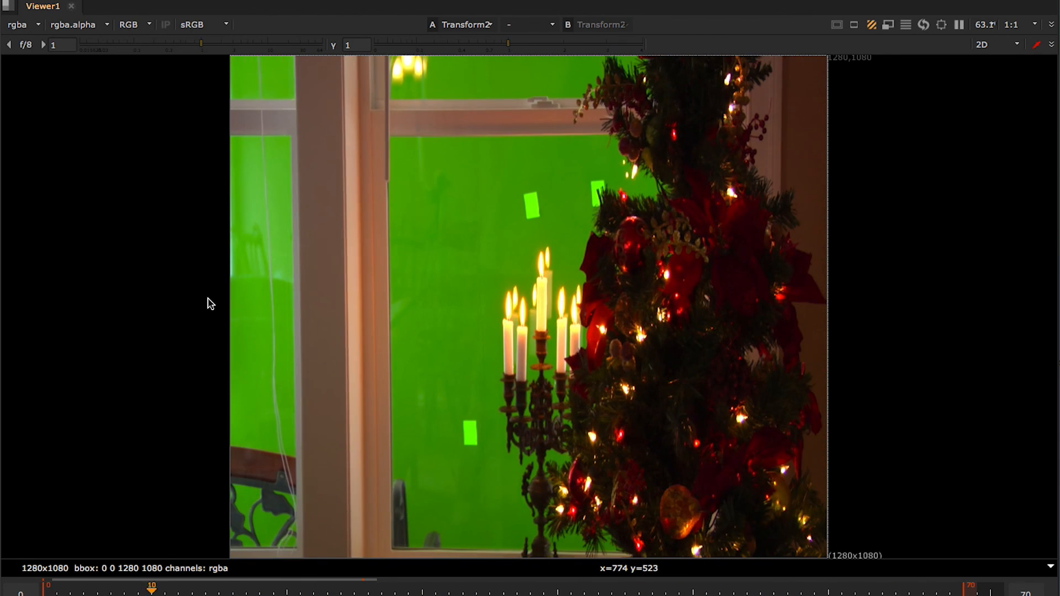
left_click(773, 587)
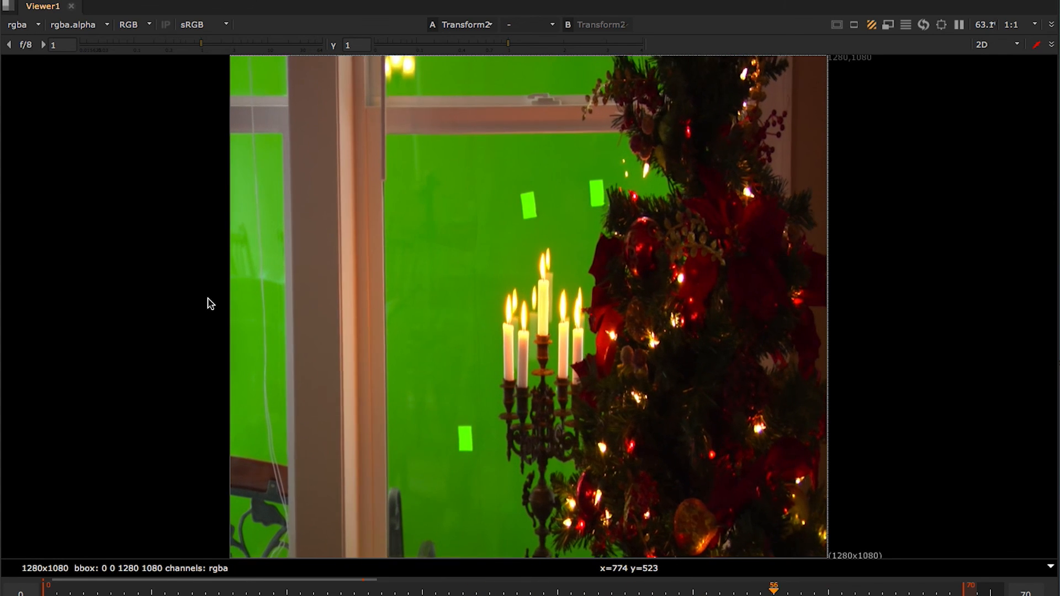
left_click_drag(773, 585, 463, 586)
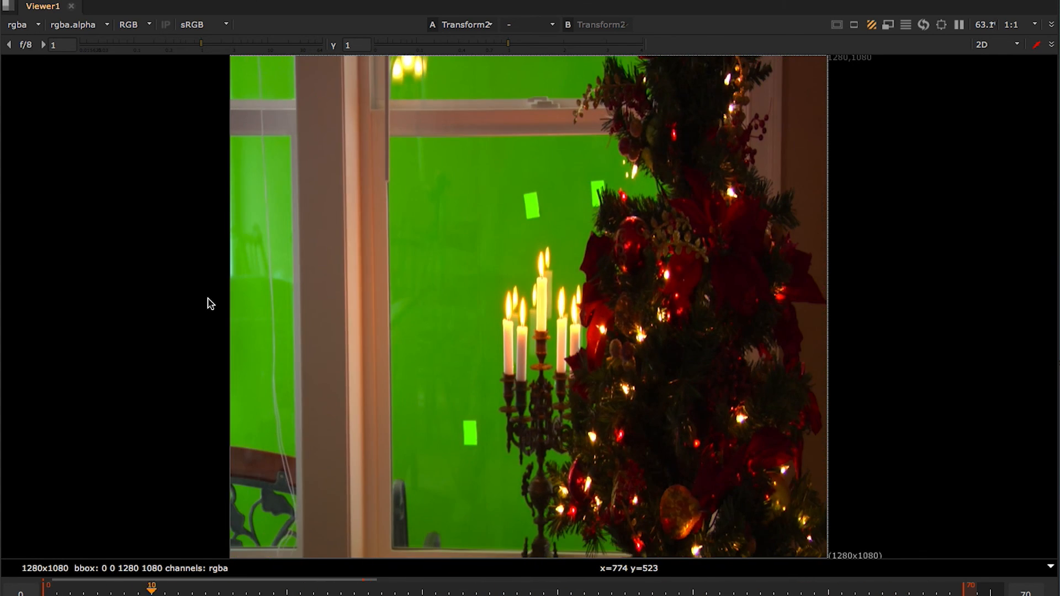
left_click(801, 585)
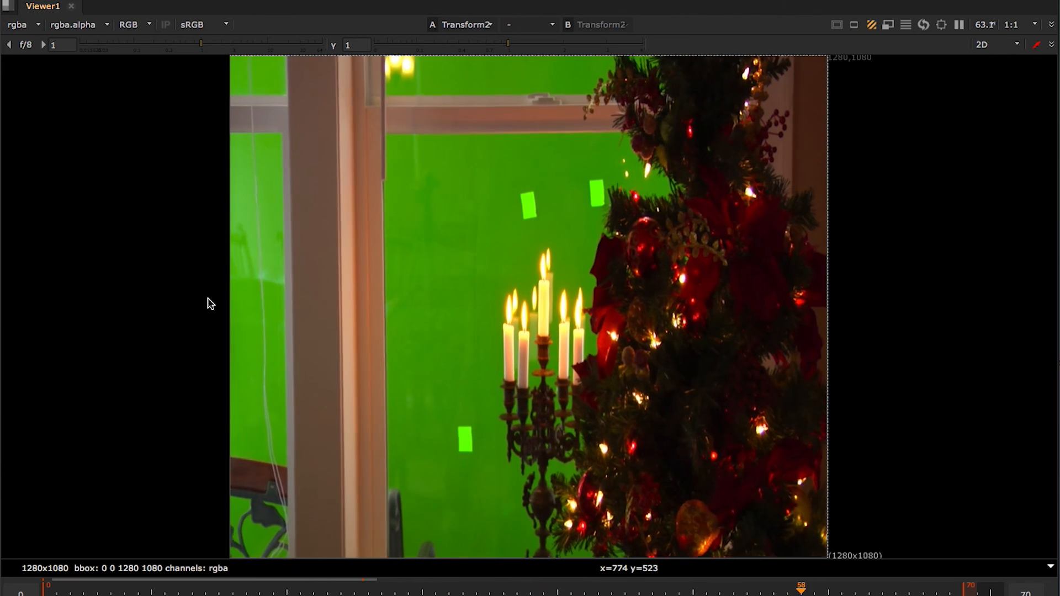